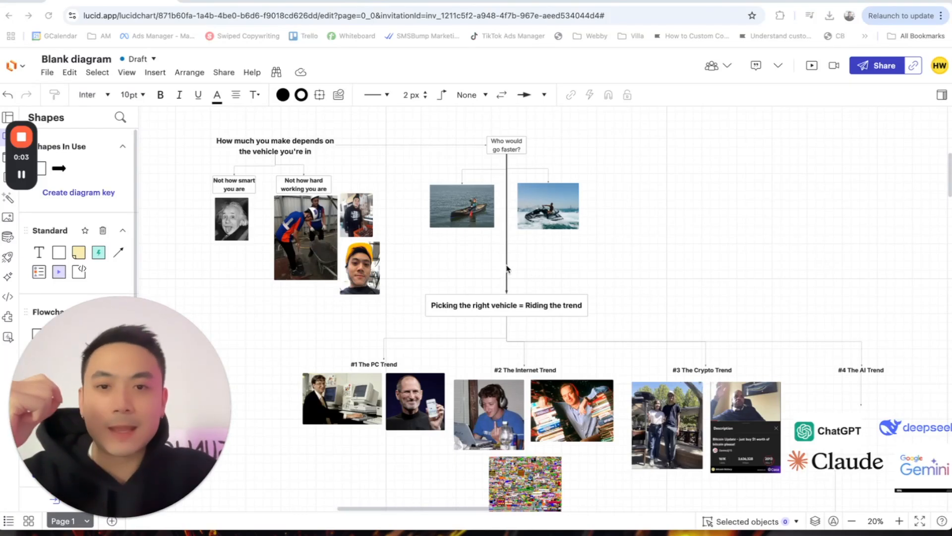
mouse_move(531, 289)
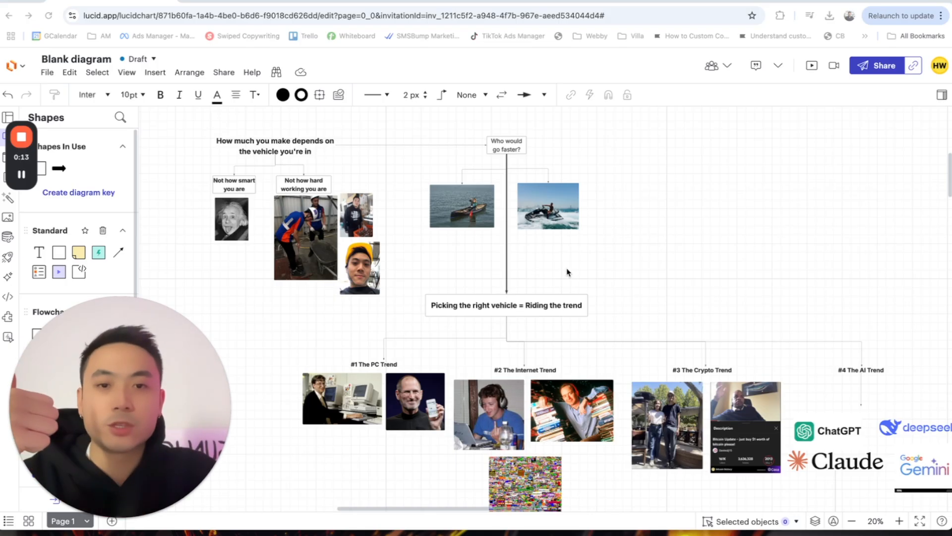
mouse_move(561, 269)
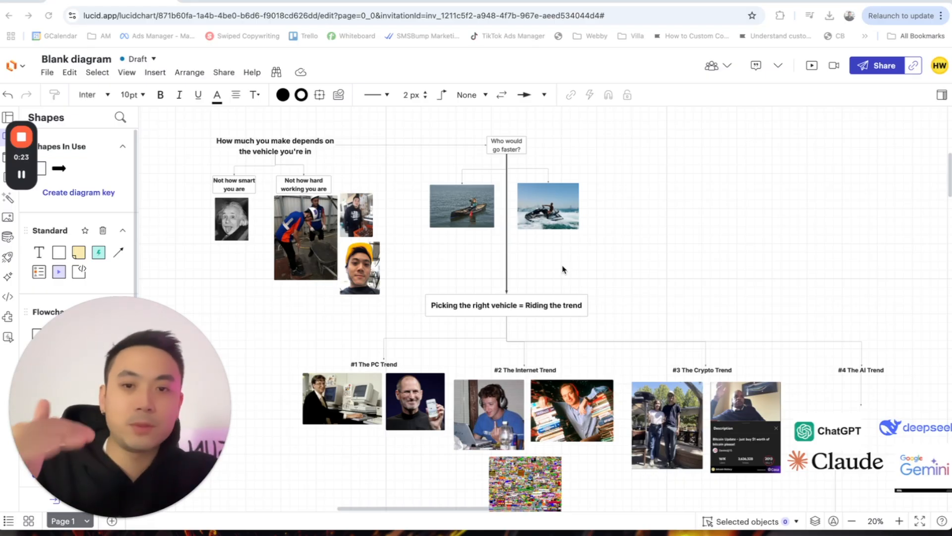
mouse_move(601, 286)
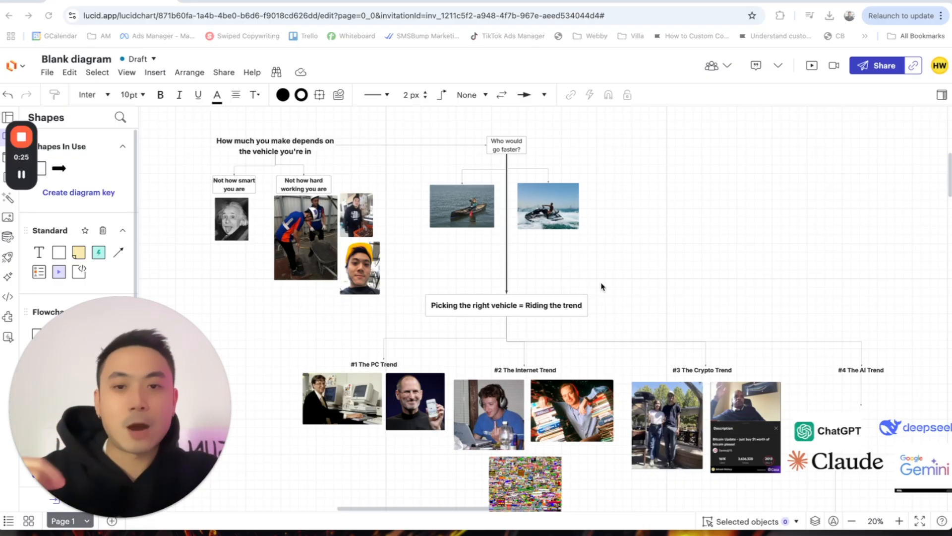
mouse_move(632, 277)
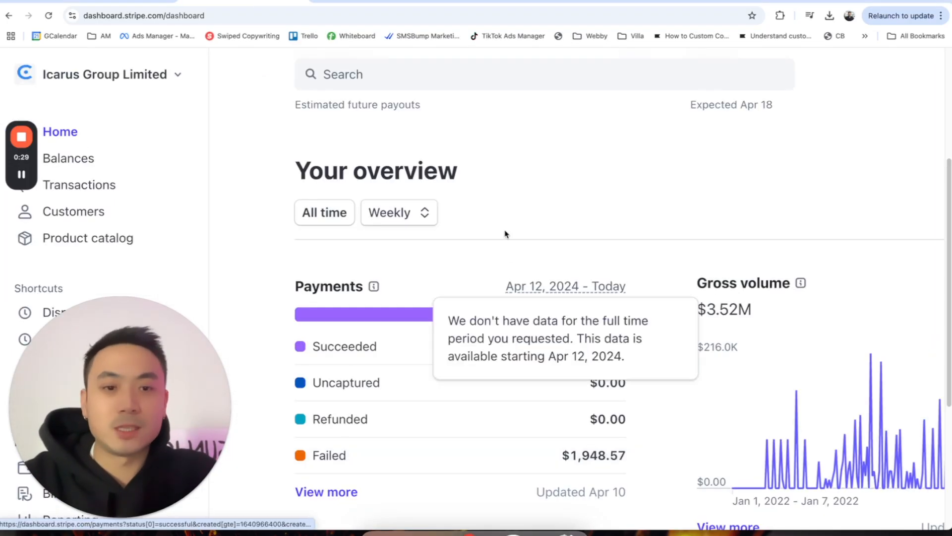
Set the overview date range from 04/09/2022 to 04/09/2025 and apply it.
left_click(565, 285)
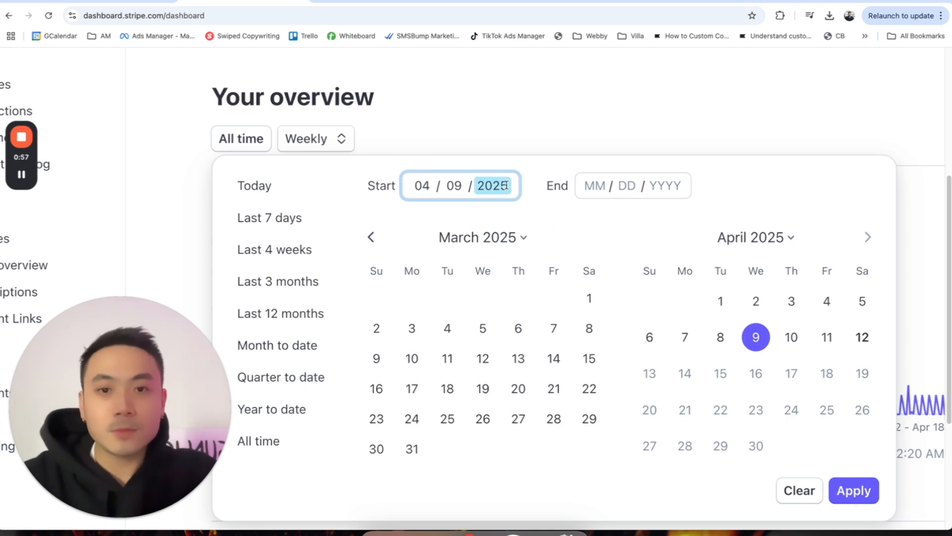
type("2022")
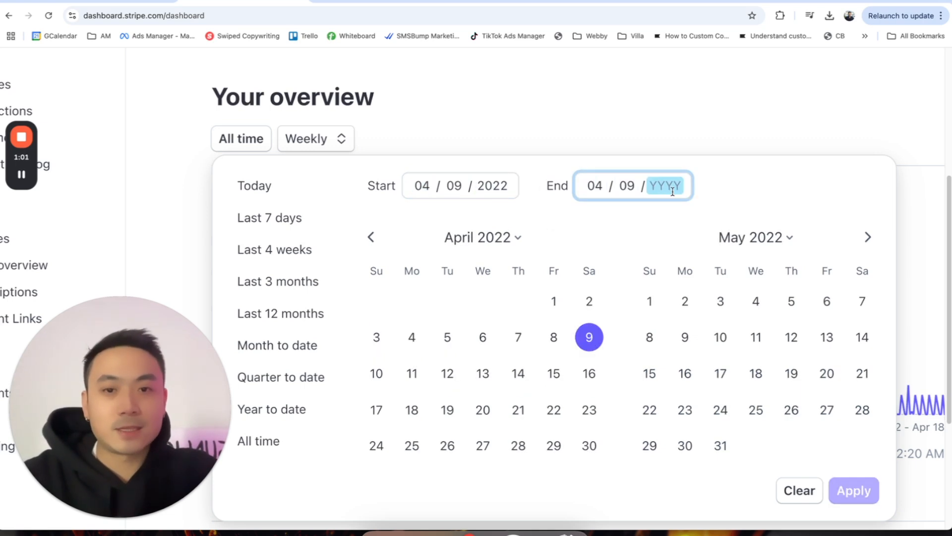
type("2025")
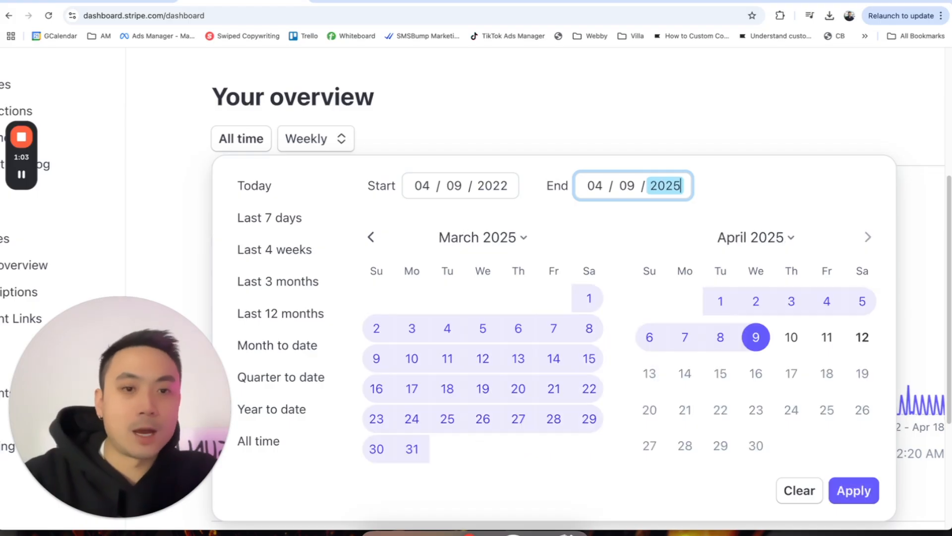
left_click(853, 490)
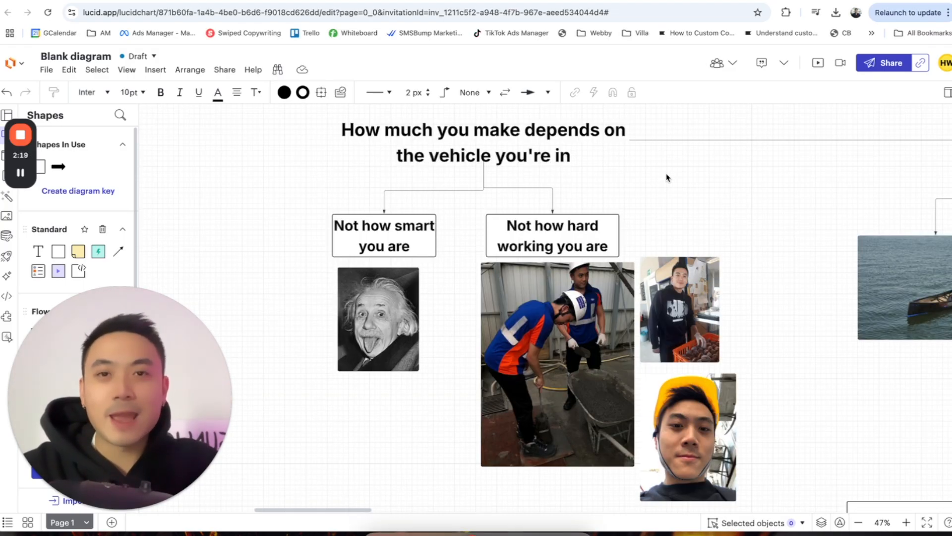
mouse_move(670, 212)
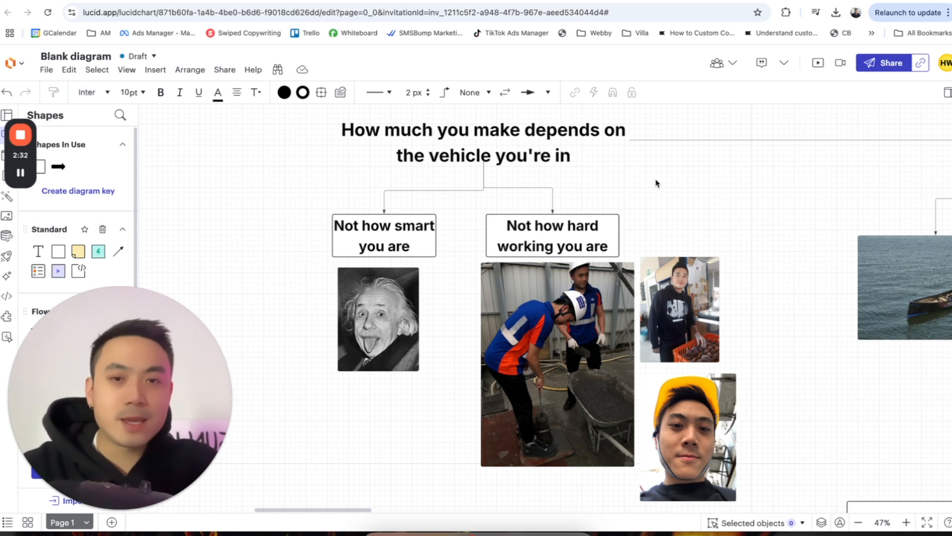
mouse_move(649, 199)
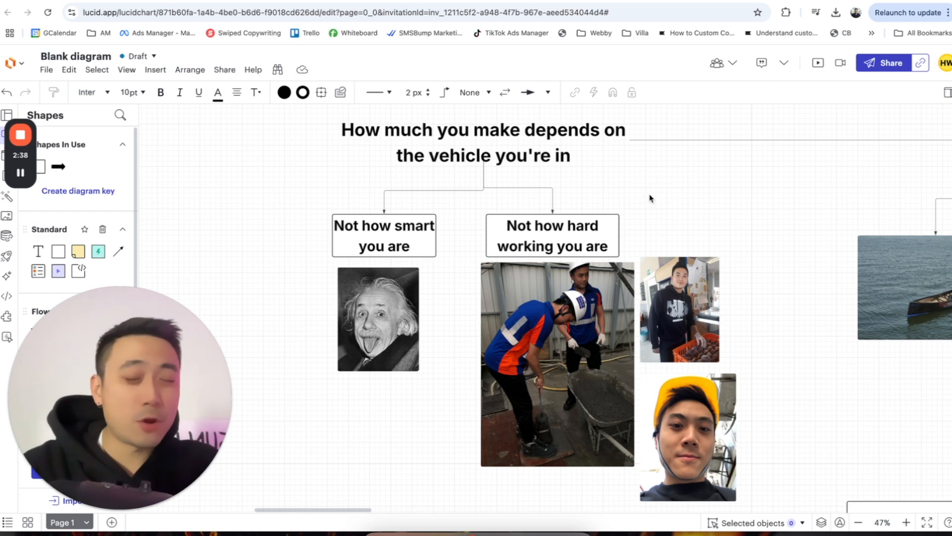
scroll("up", 3)
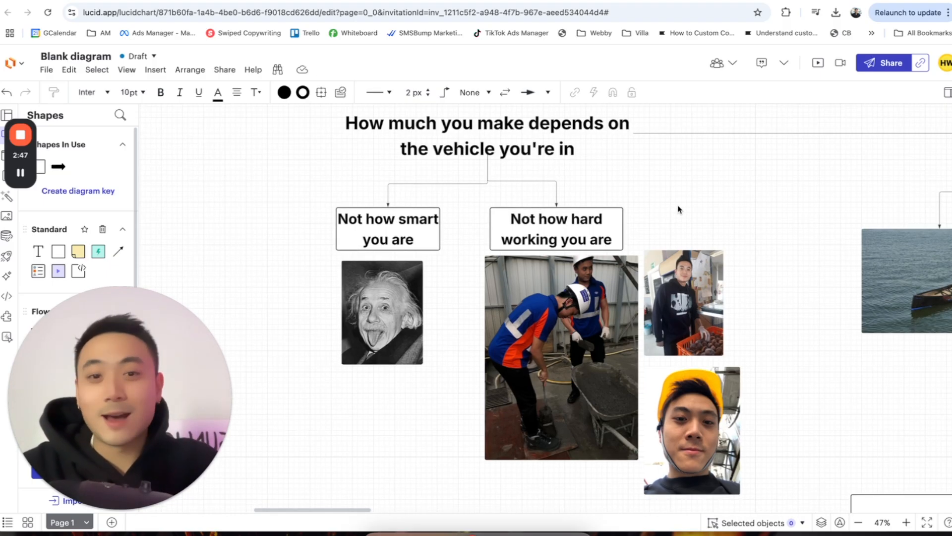
mouse_move(615, 182)
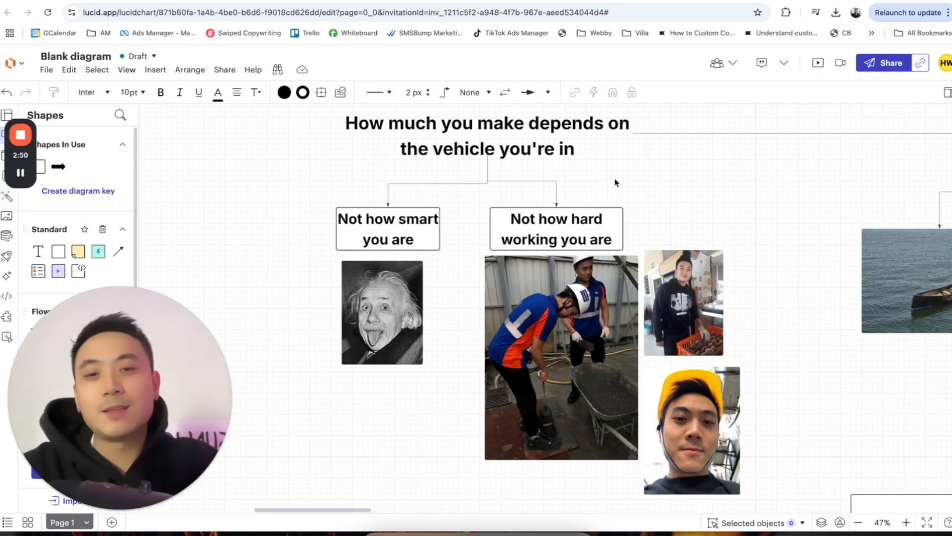
mouse_move(609, 190)
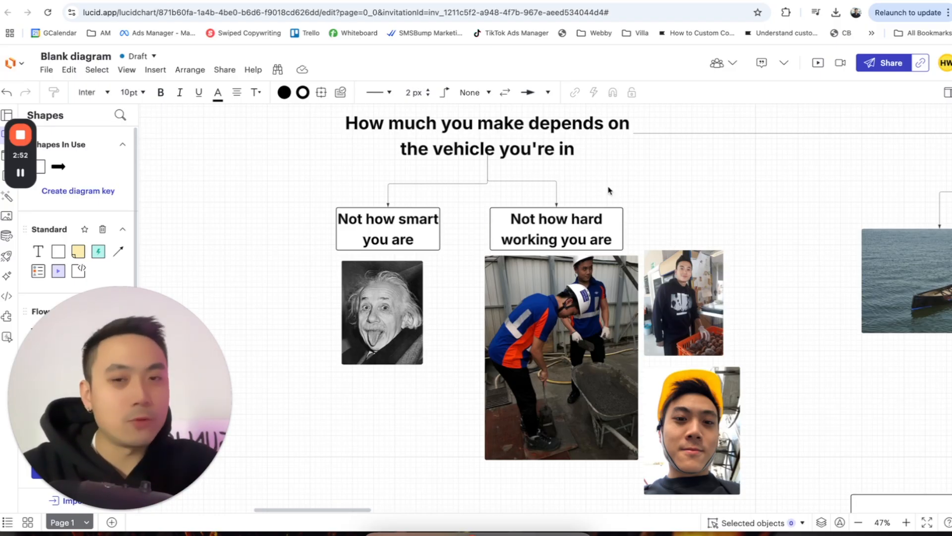
mouse_move(764, 198)
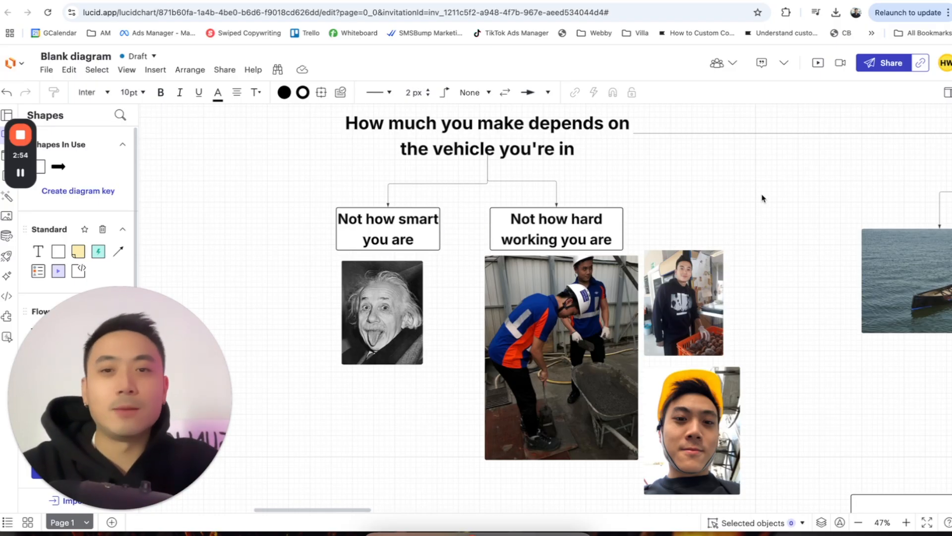
Scroll right to the 'Who would go faster?' images, select the jet ski photo, and scroll down to the trend box.
scroll("right", 3)
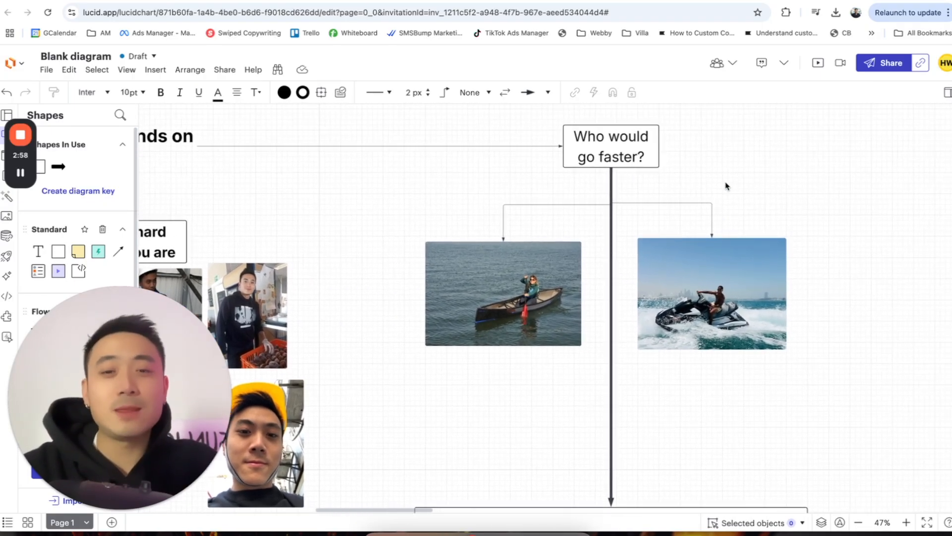
left_click(502, 292)
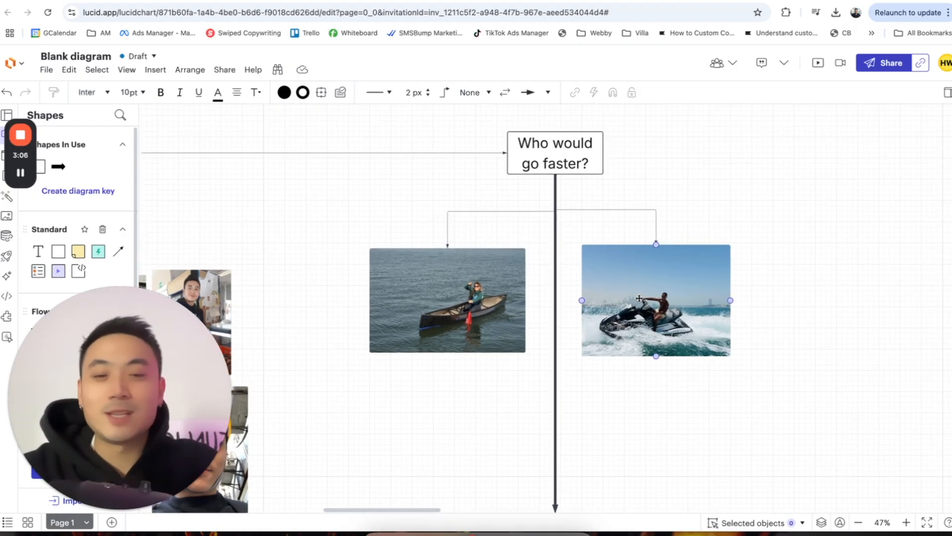
scroll("down", 3)
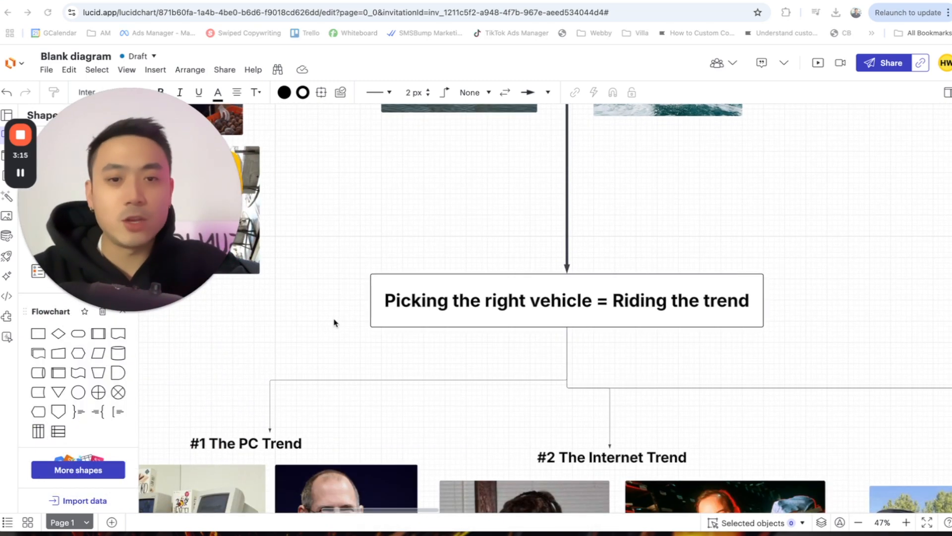
mouse_move(355, 301)
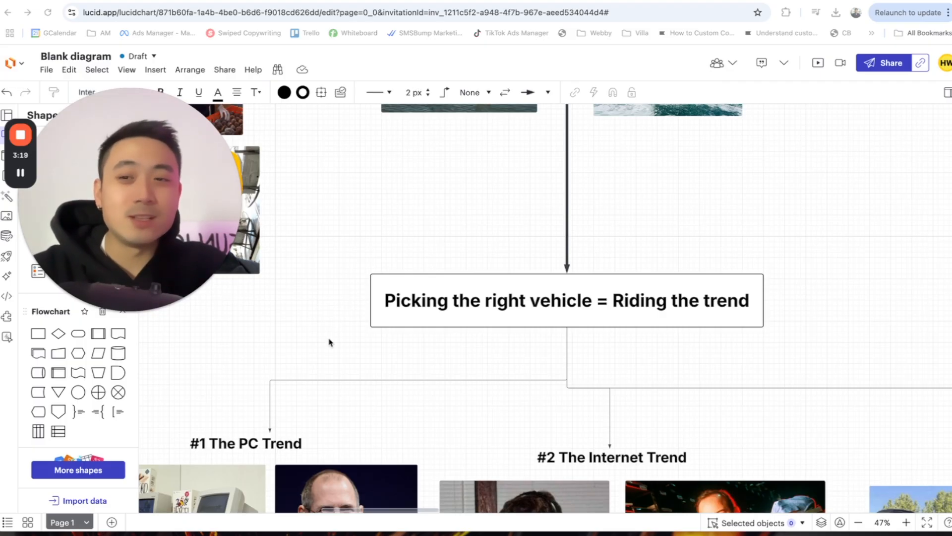
Scroll to the PC and Internet Trend sections and select the Million Dollar Homepage pixel mosaic.
scroll("down", 3)
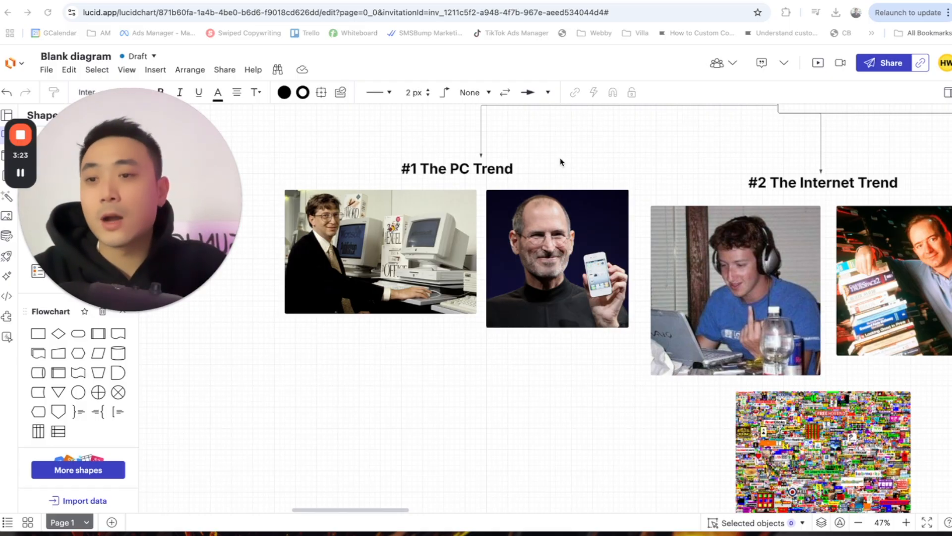
mouse_move(578, 377)
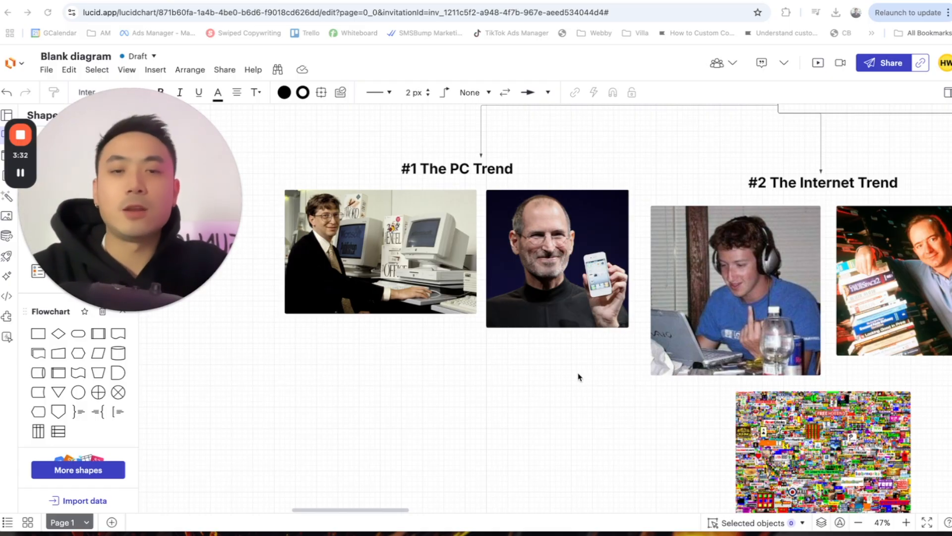
mouse_move(541, 424)
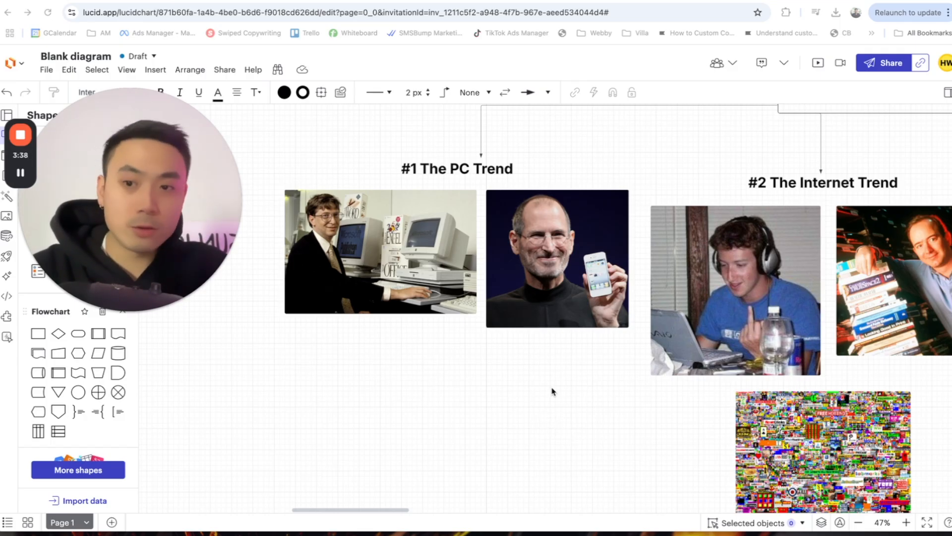
scroll("right", 3)
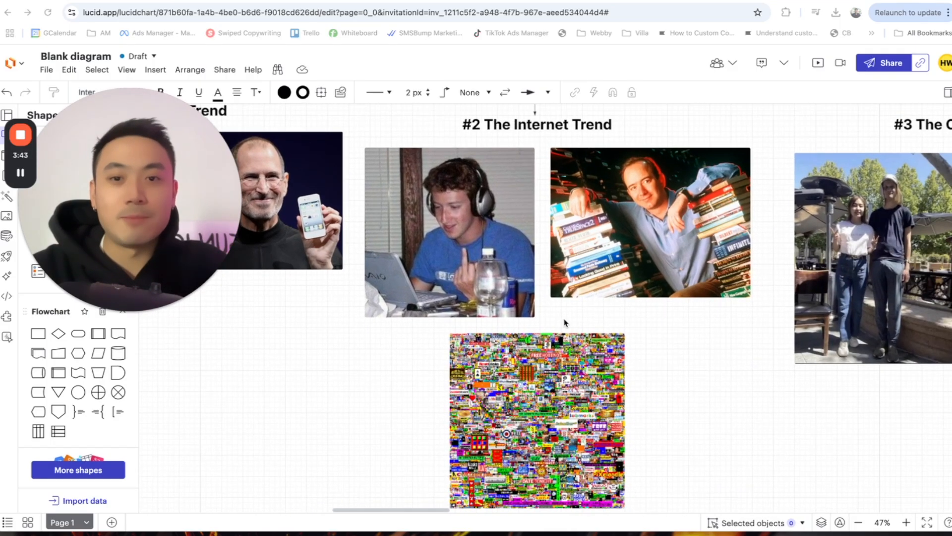
mouse_move(615, 308)
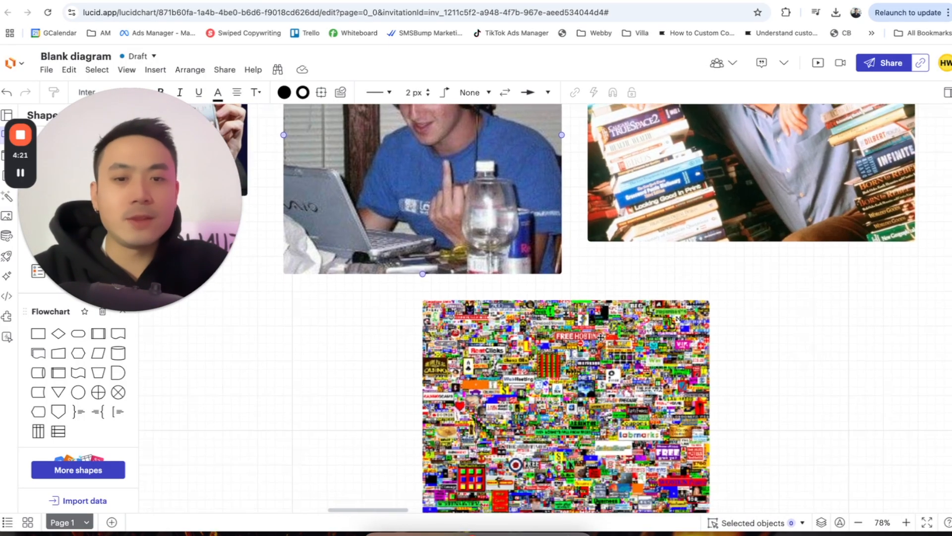
scroll("up", 3)
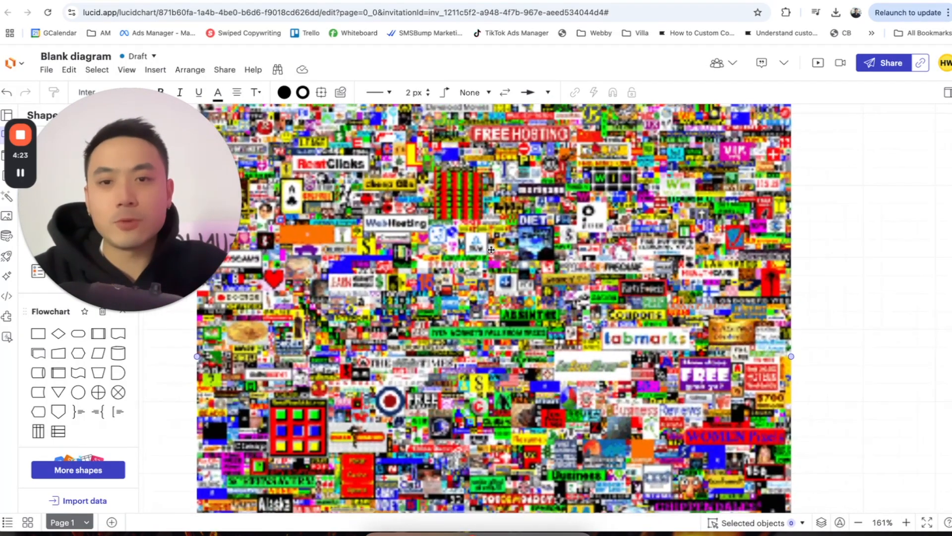
left_click(858, 523)
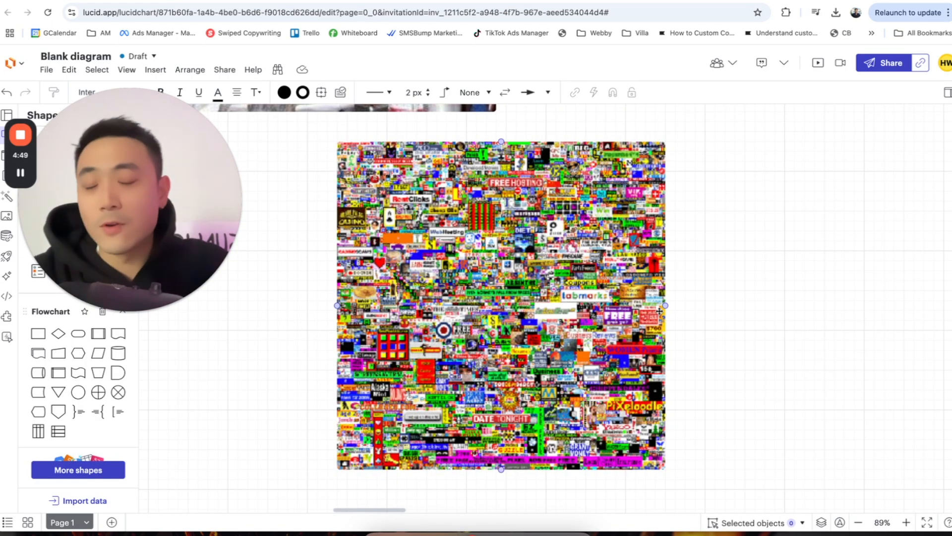
left_click(857, 522)
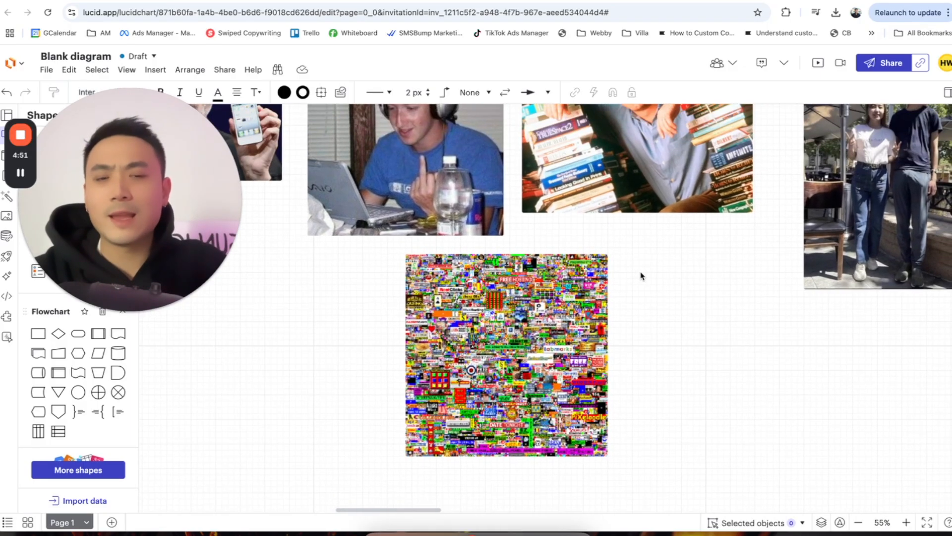
Scroll down to the Crypto Trend and #4 The AI Trend sections.
scroll("down", 3)
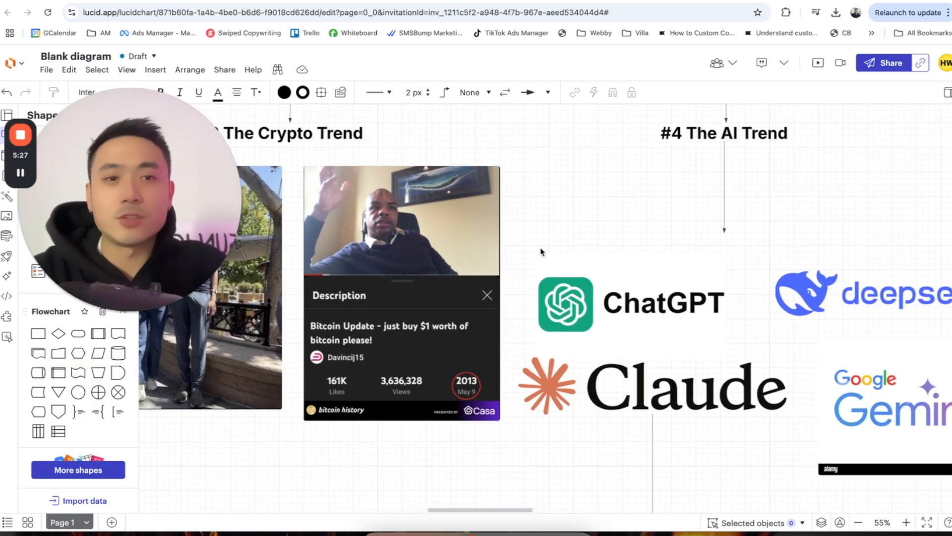
Scroll right to centre the ChatGPT, DeepSeek, Claude and Gemini logos.
scroll("right", 3)
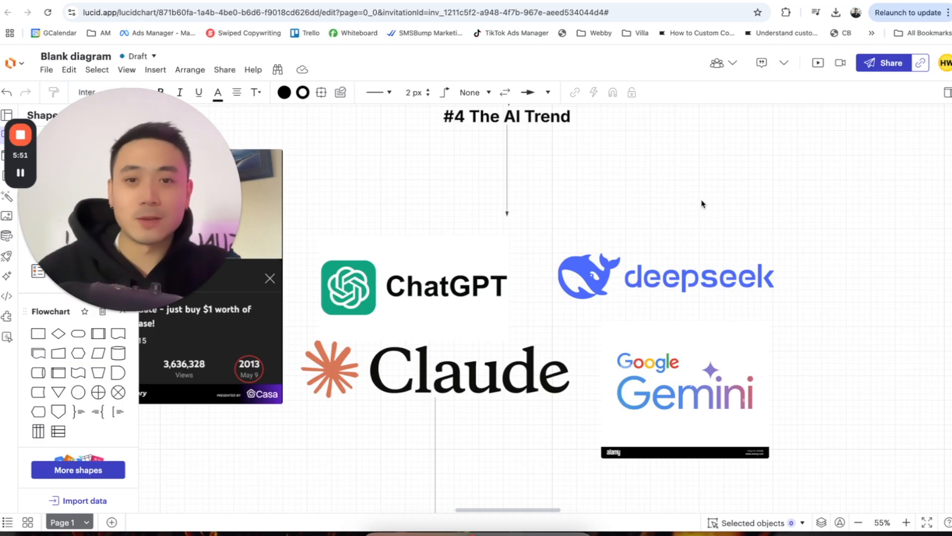
mouse_move(694, 180)
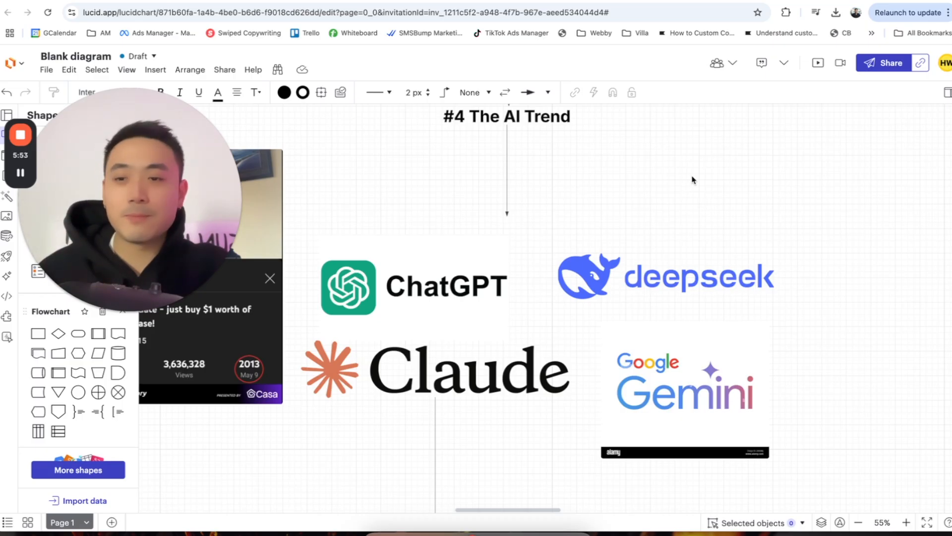
mouse_move(678, 193)
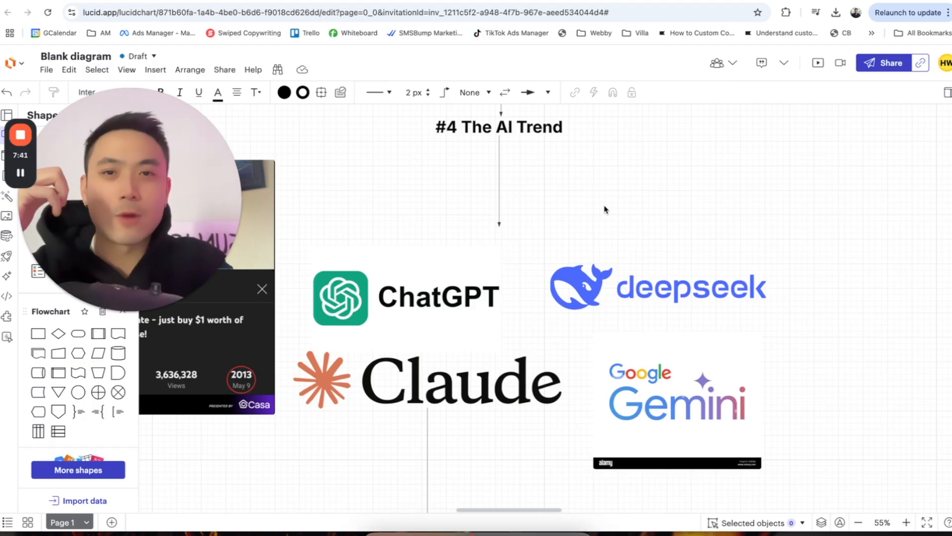
mouse_move(580, 206)
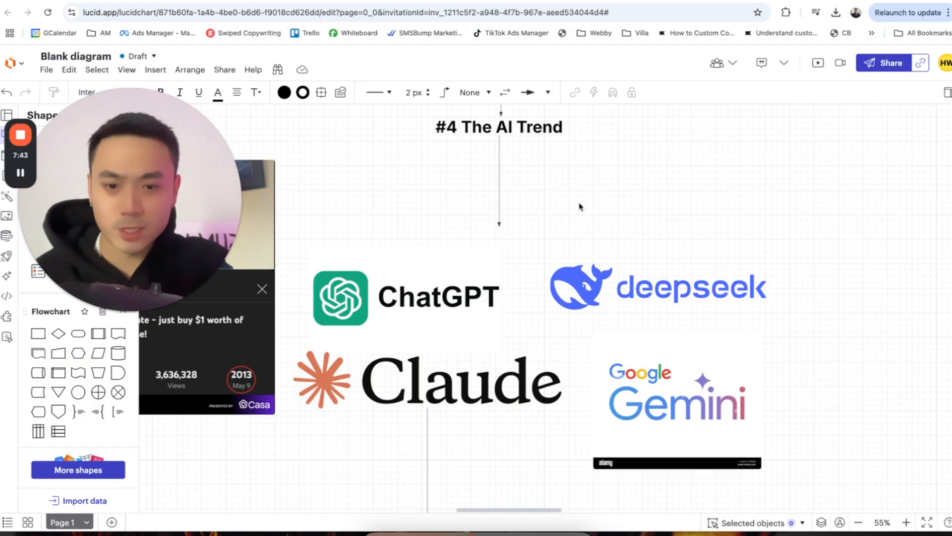
Scroll down past the statement boxes to the Busineses box with its Online Biz and Large Enterprise branches.
scroll("down", 3)
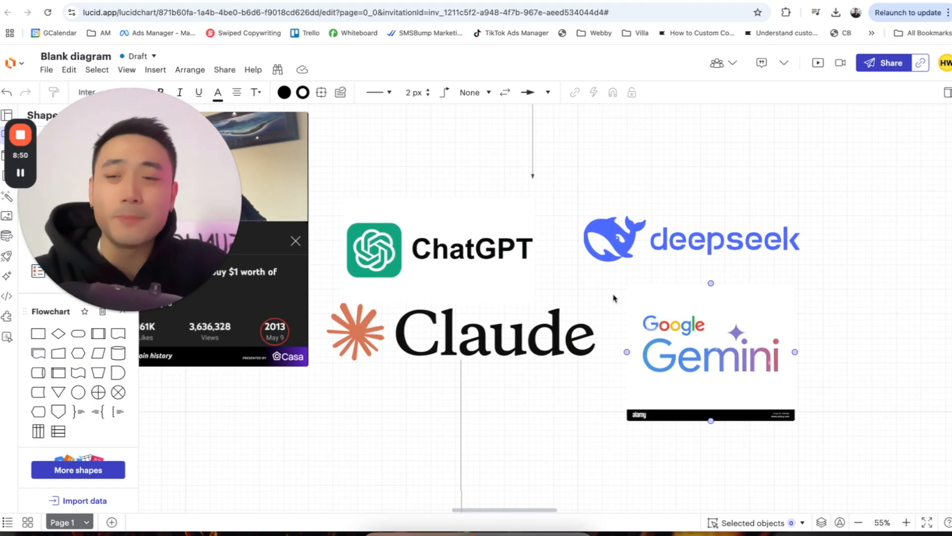
scroll("down", 3)
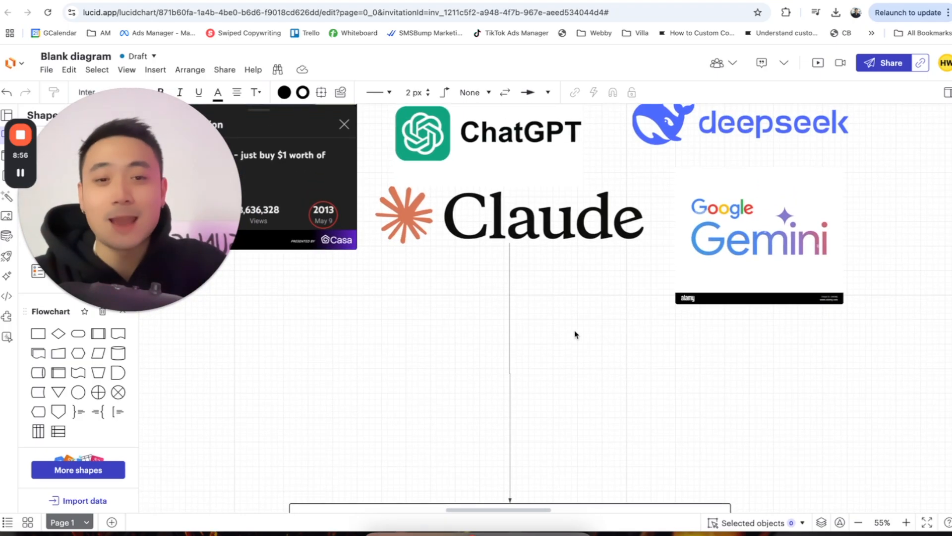
scroll("down", 3)
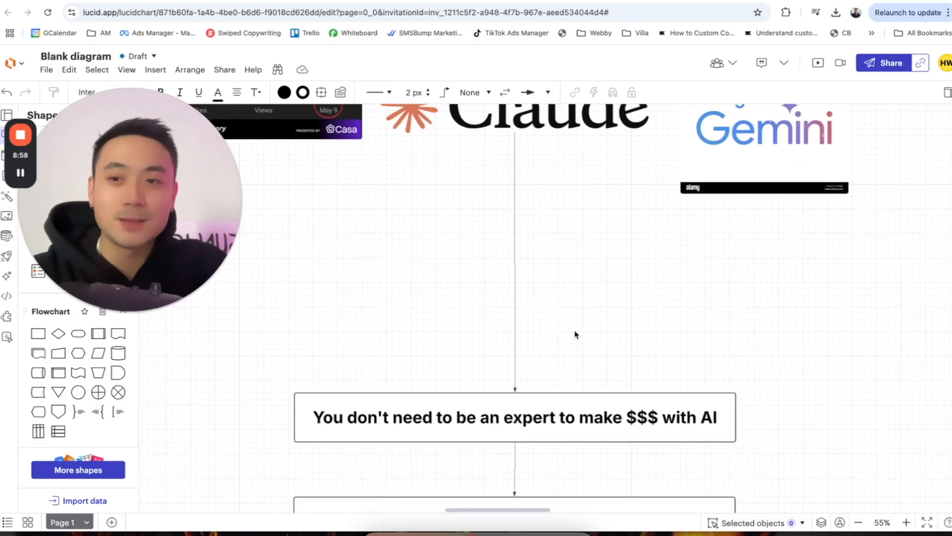
scroll("down", 3)
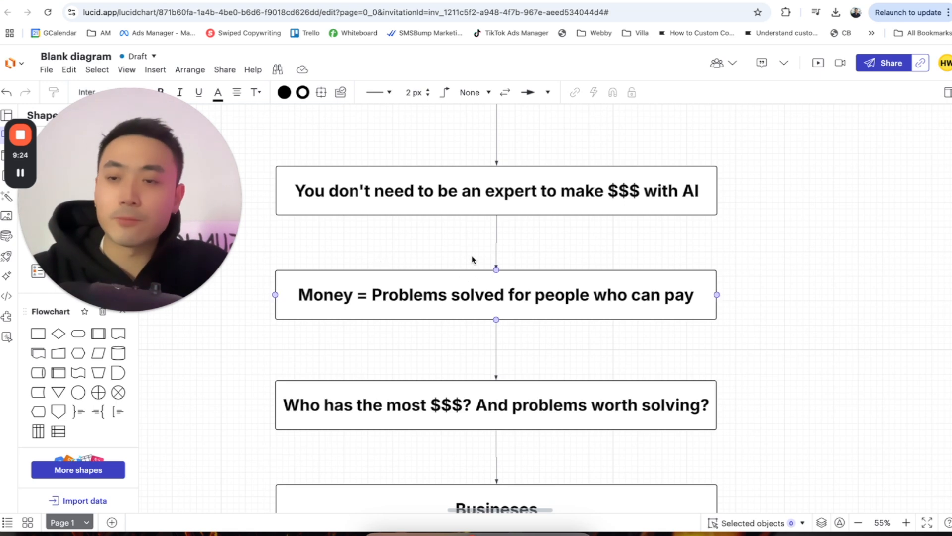
scroll("down", 3)
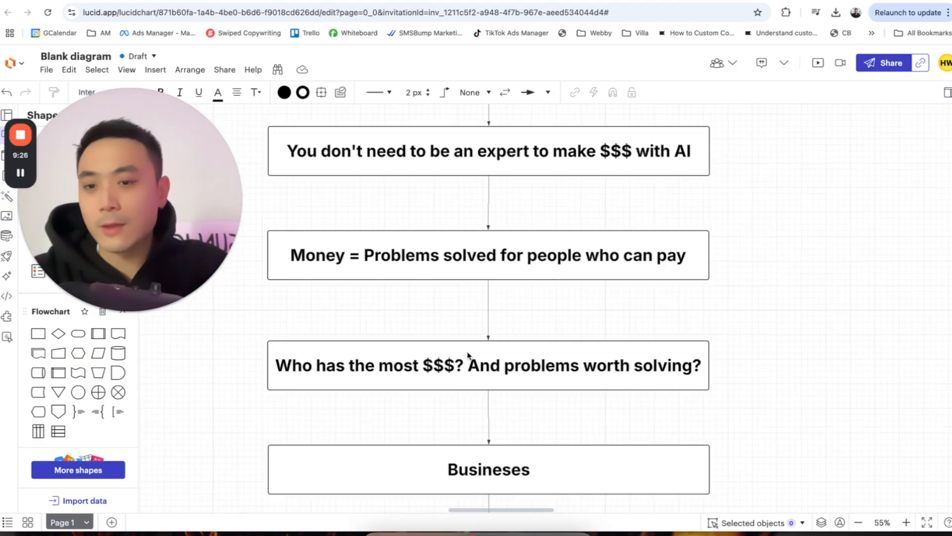
scroll("up", 3)
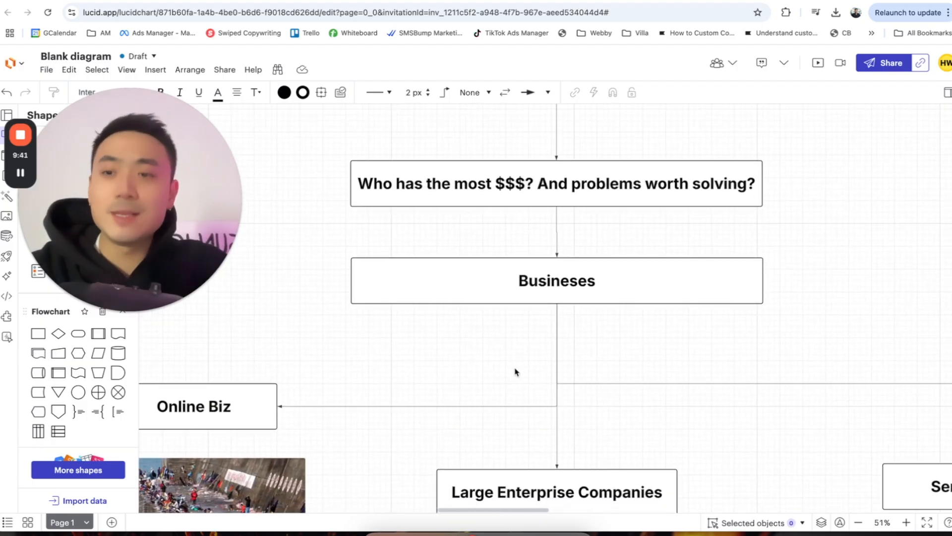
Scroll through the Online Biz fishing photos, deselecting them, and right to the Service Based Business group.
scroll("down", 3)
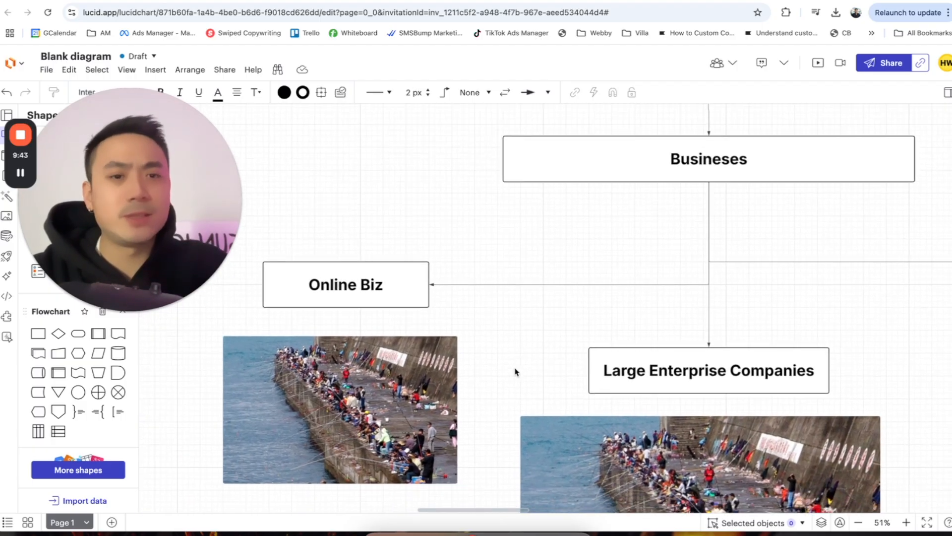
scroll("down", 3)
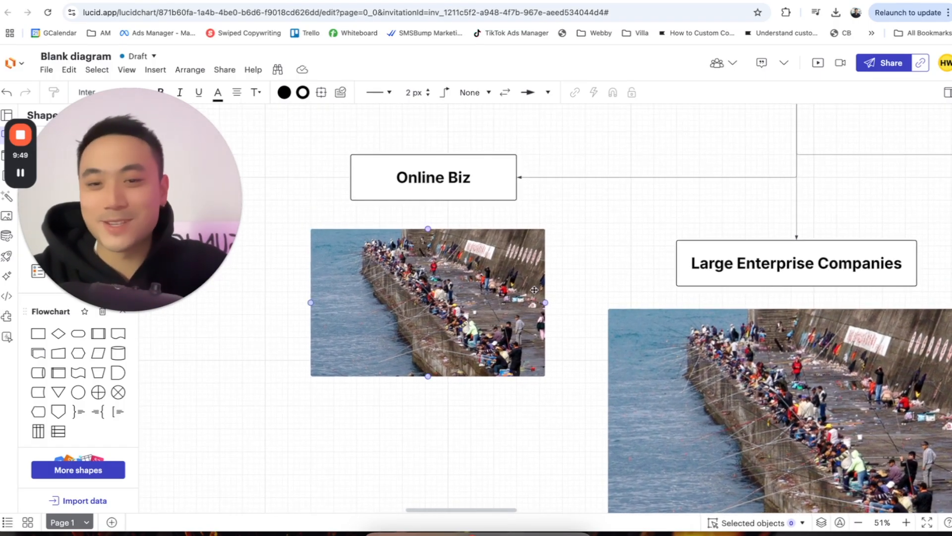
left_click(616, 255)
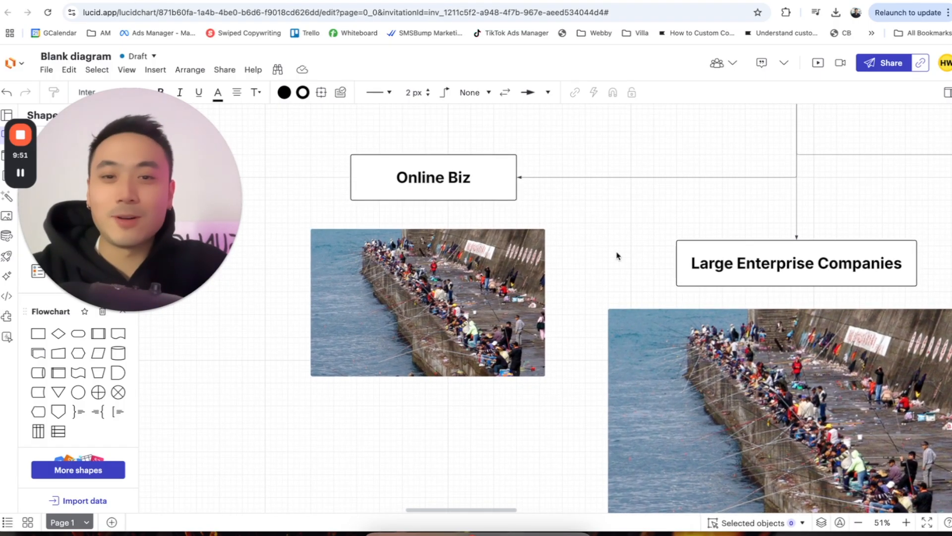
mouse_move(587, 239)
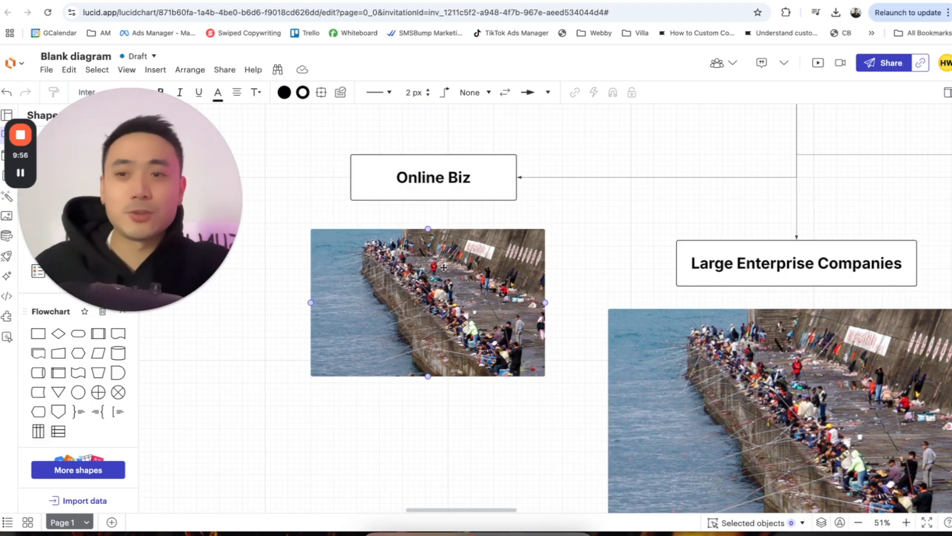
left_click(565, 262)
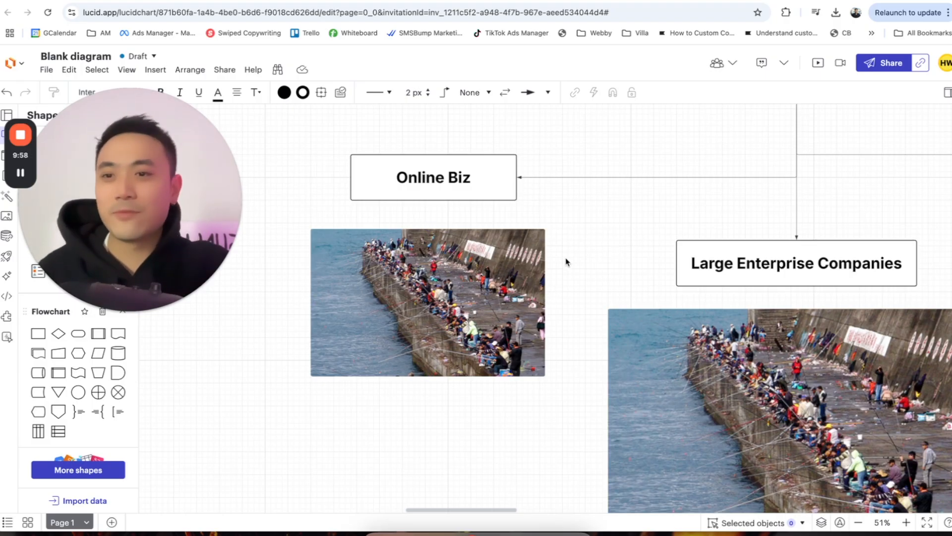
mouse_move(581, 286)
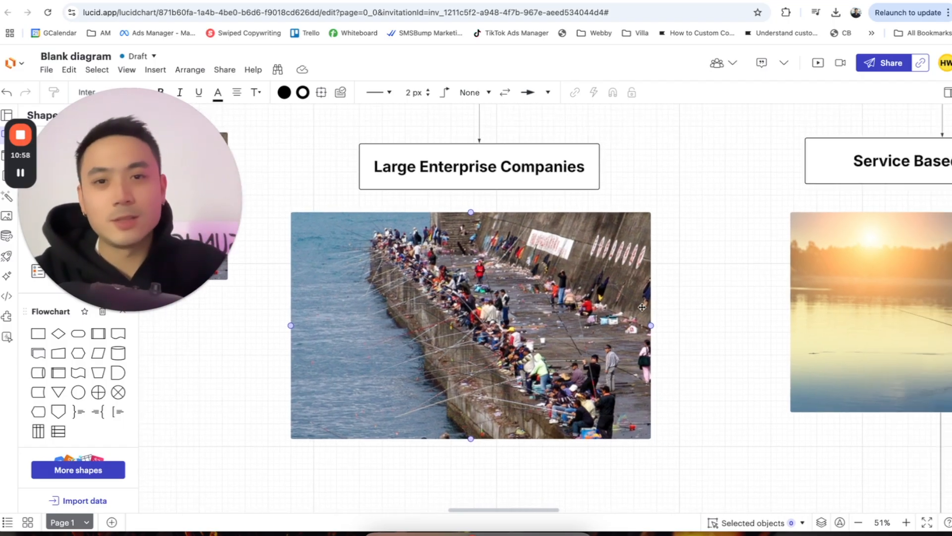
scroll("right", 3)
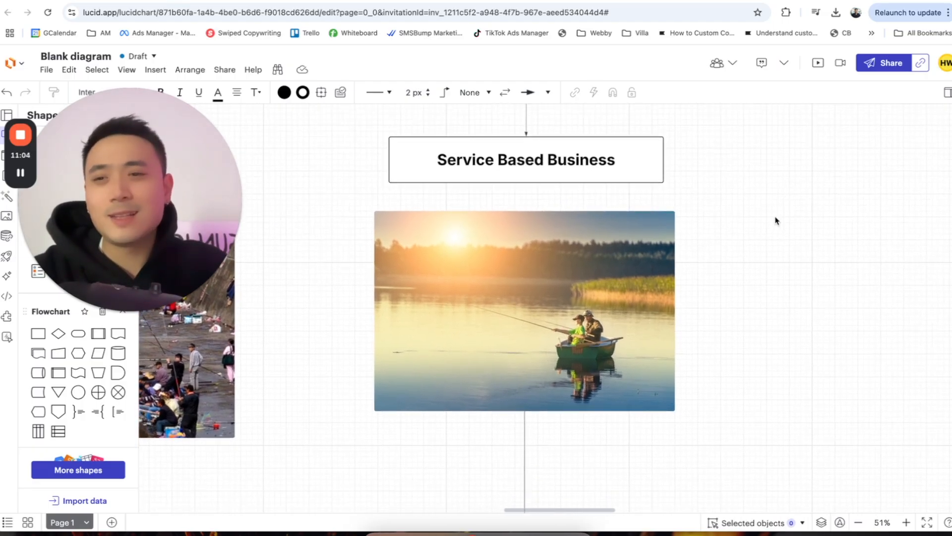
mouse_move(750, 201)
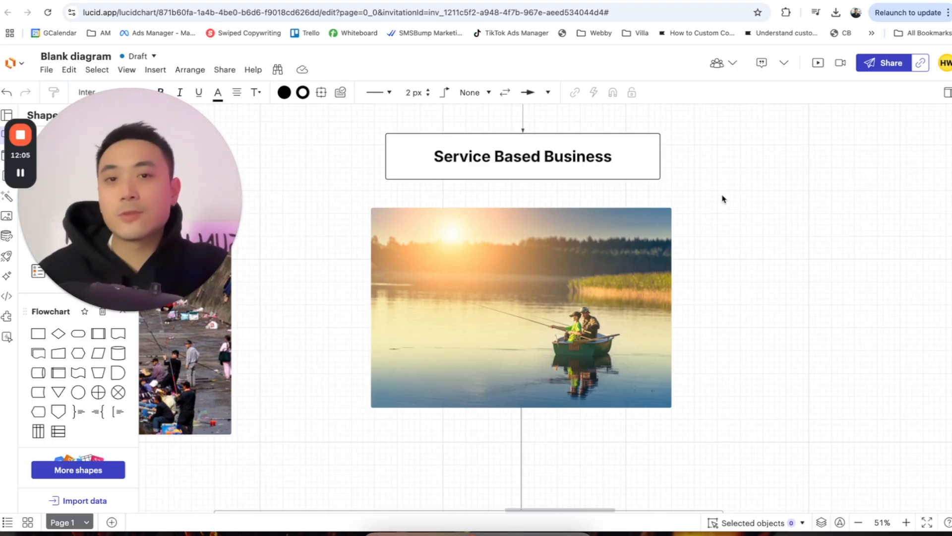
mouse_move(709, 160)
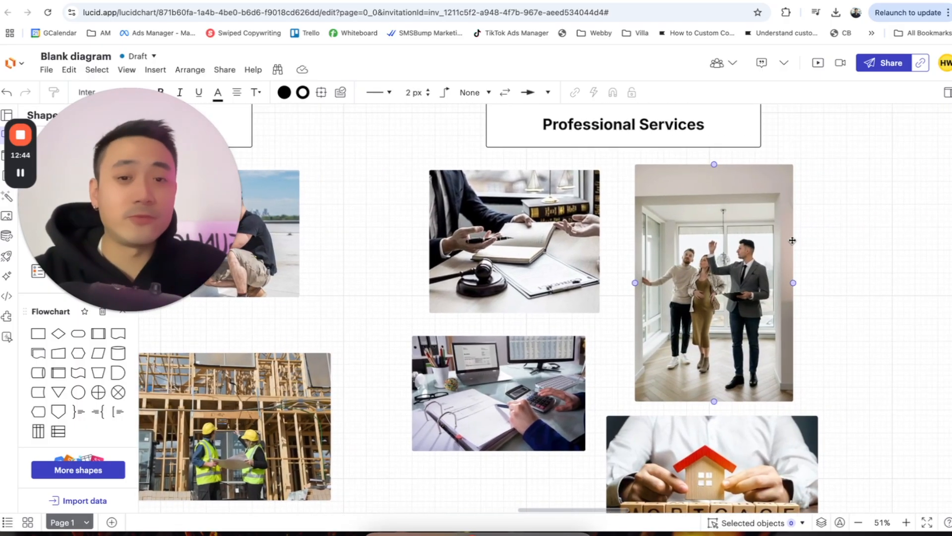
Deselect the real-estate agents photo so the Home and Professional Services groups show together.
left_click(623, 297)
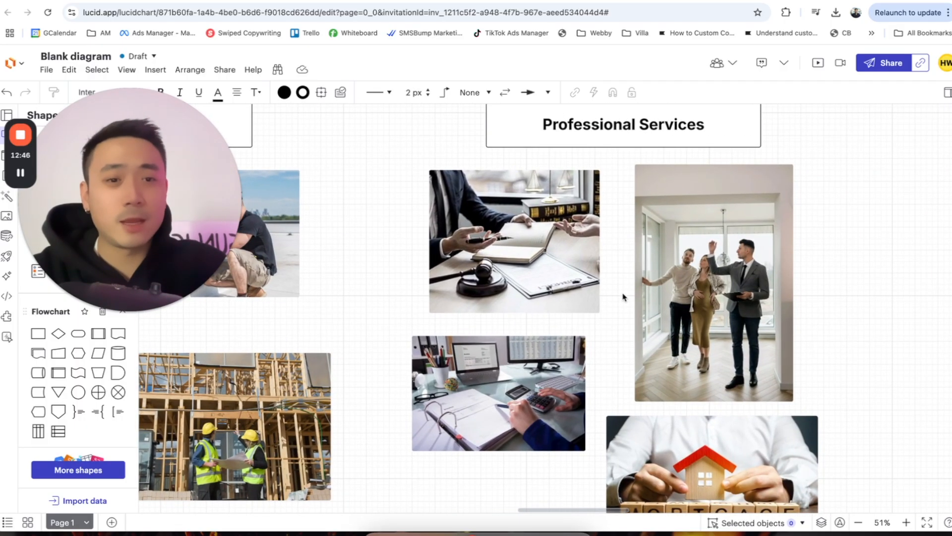
left_click(713, 283)
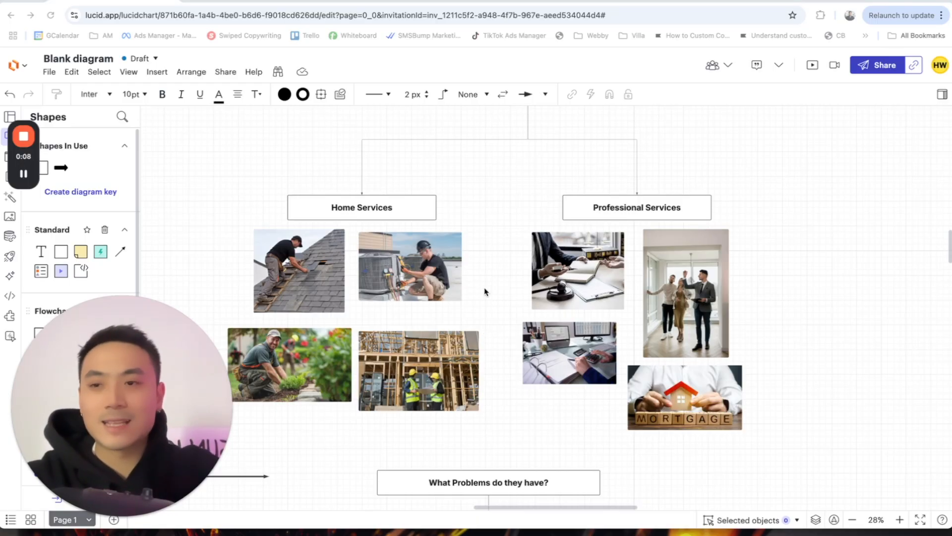
mouse_move(482, 283)
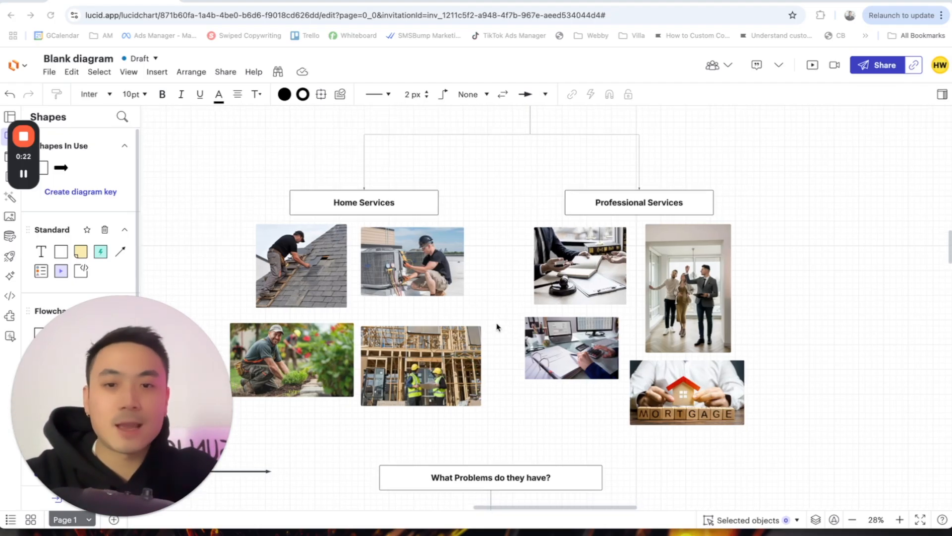
scroll("down", 3)
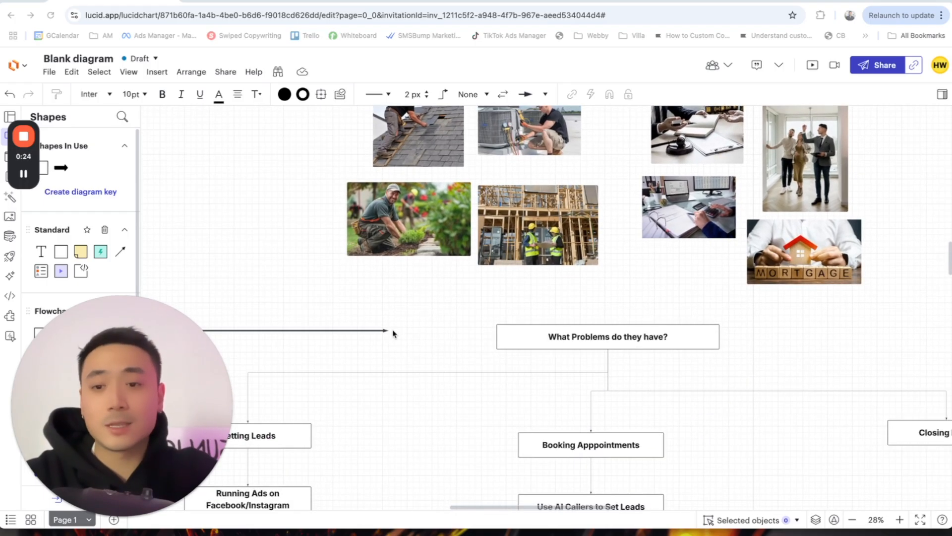
scroll("down", 3)
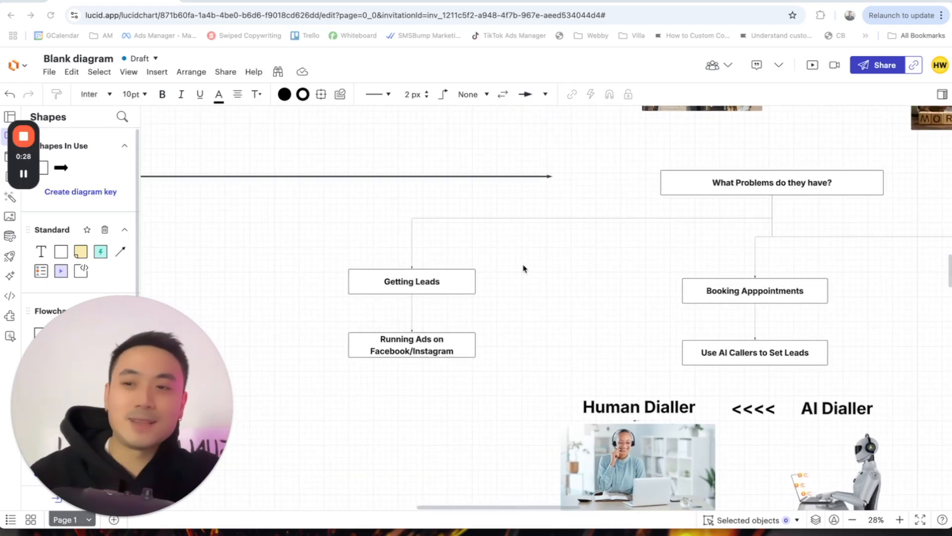
mouse_move(534, 298)
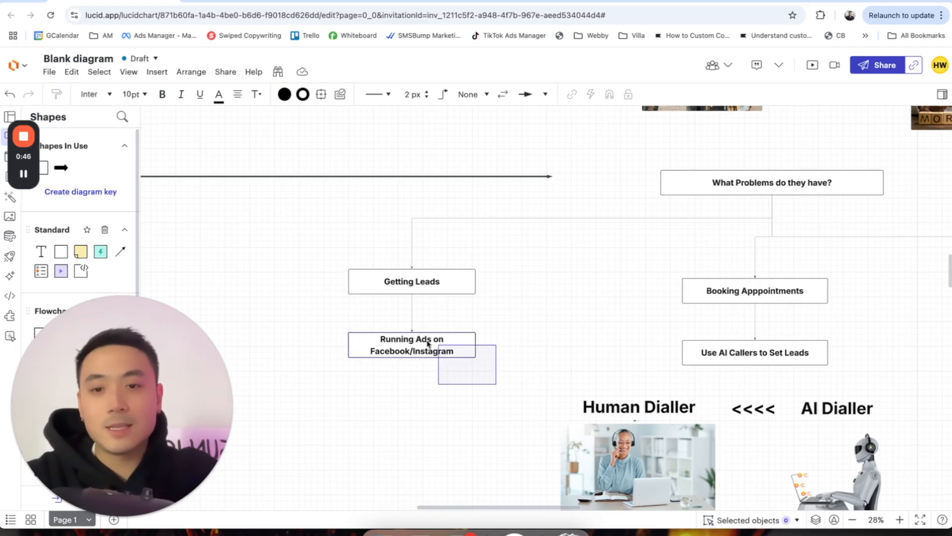
left_click(517, 340)
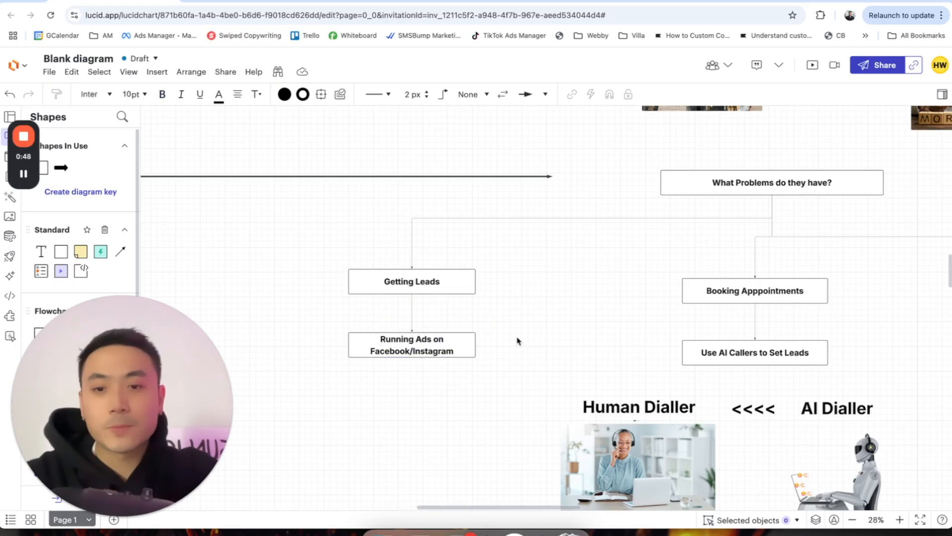
mouse_move(578, 308)
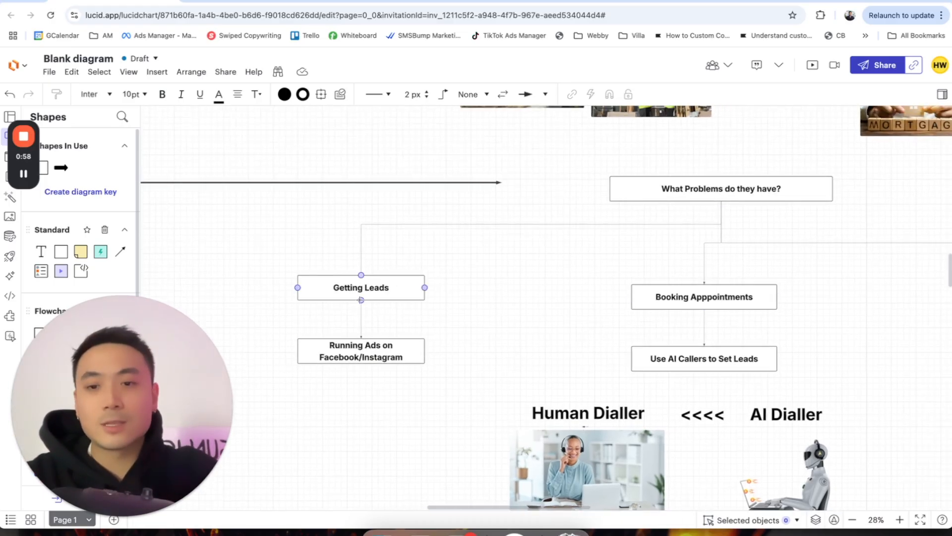
left_click(508, 285)
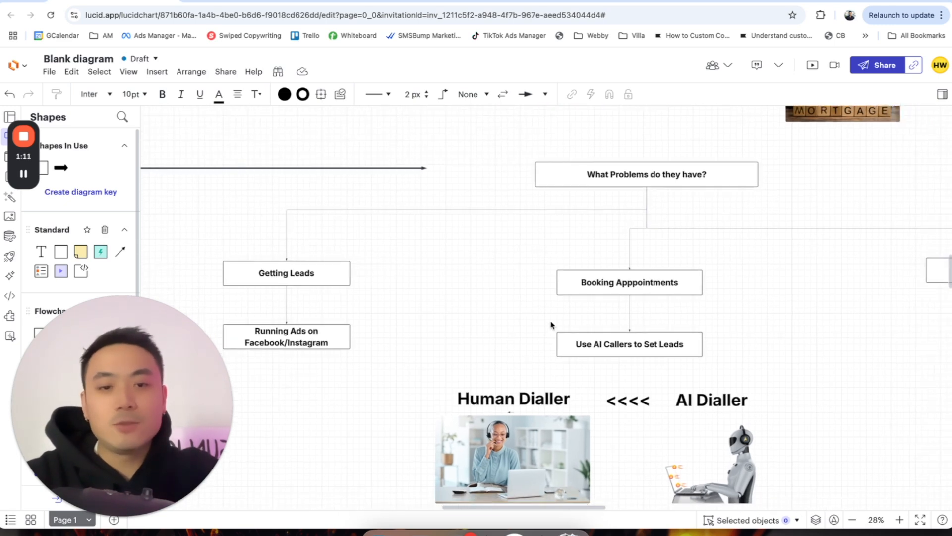
mouse_move(612, 378)
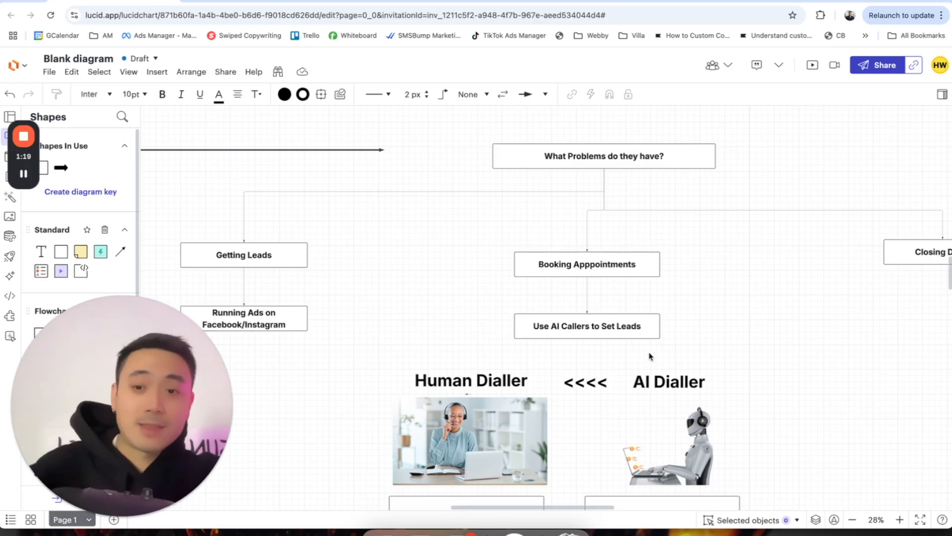
mouse_move(459, 305)
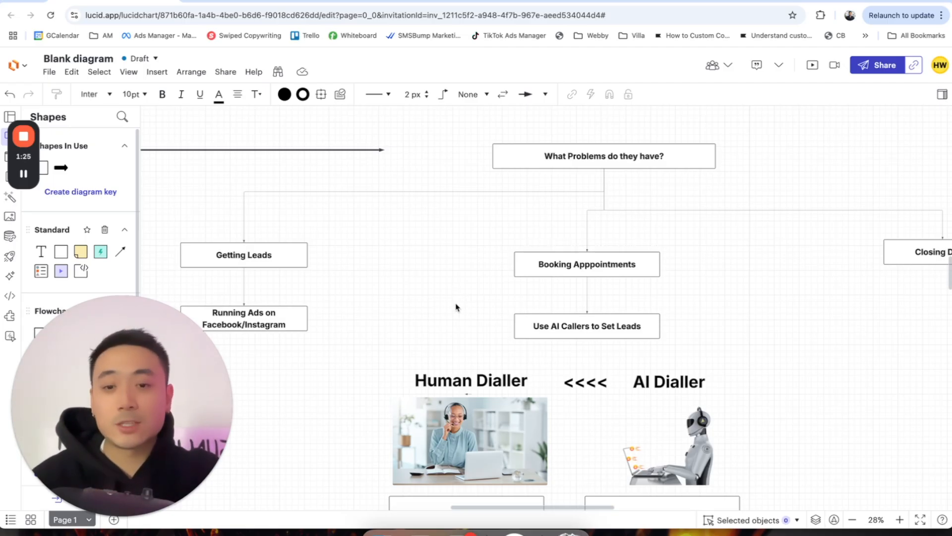
mouse_move(483, 309)
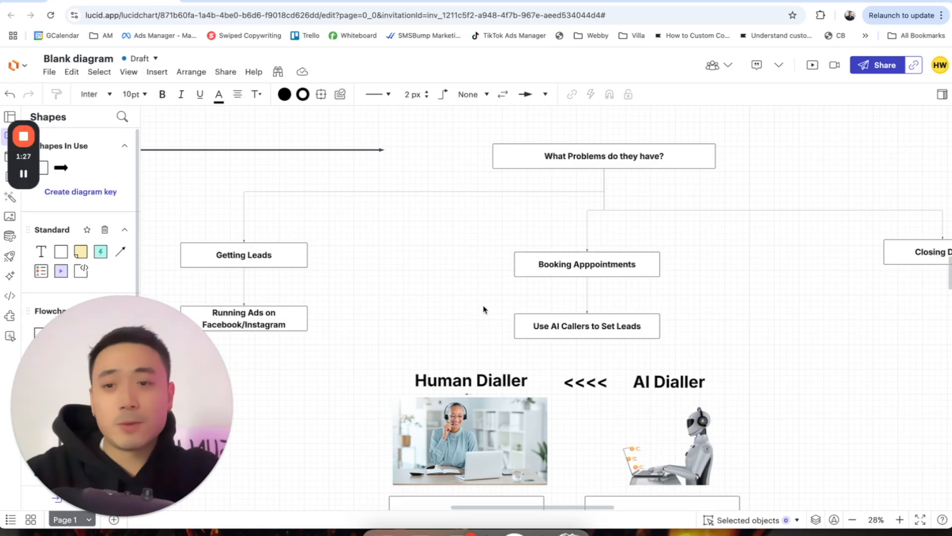
mouse_move(468, 294)
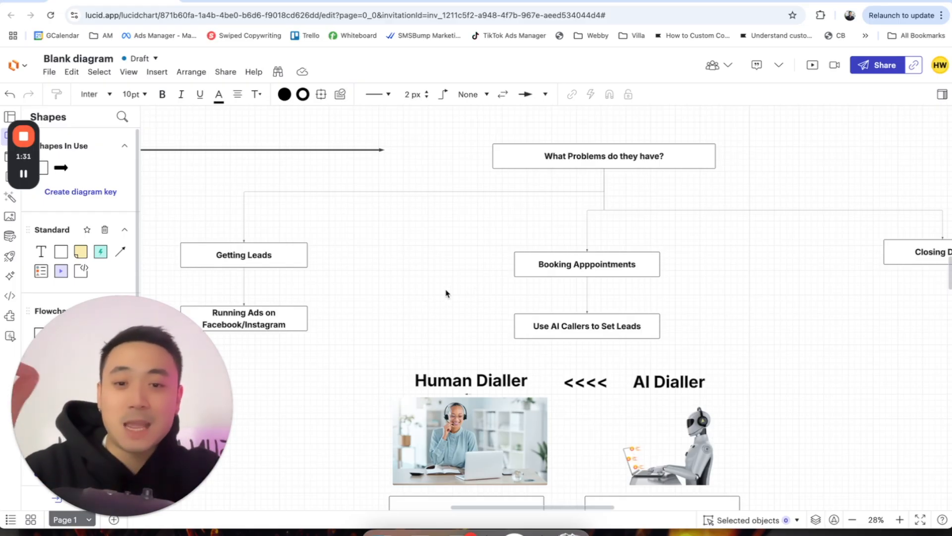
mouse_move(454, 291)
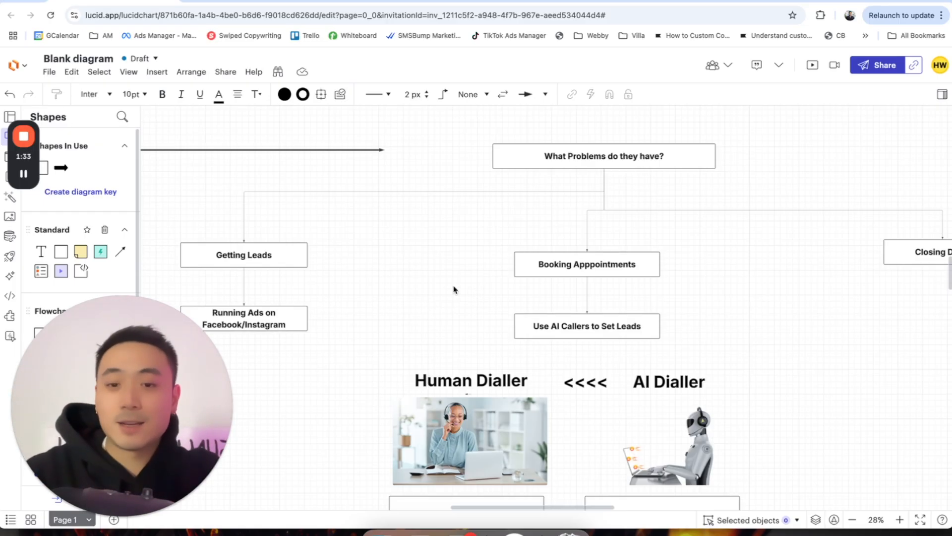
scroll("down", 3)
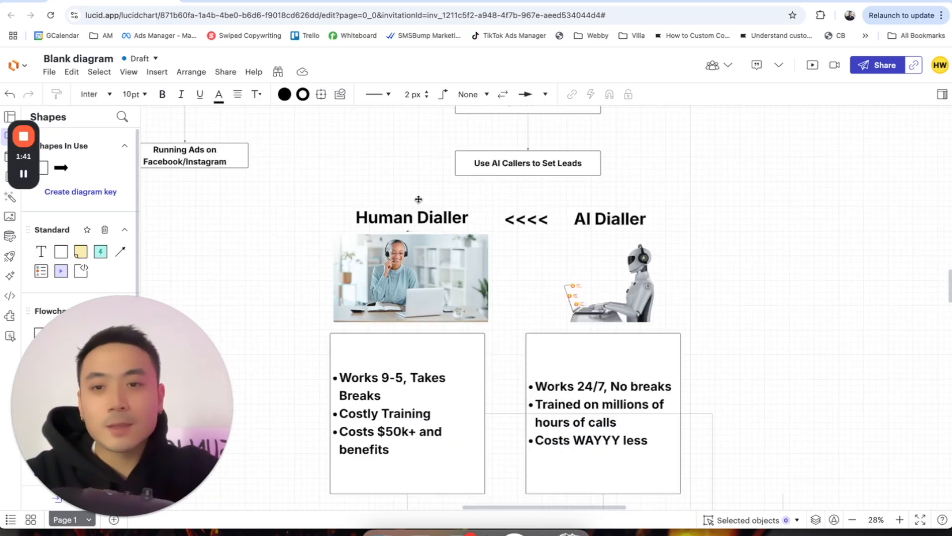
left_click(406, 413)
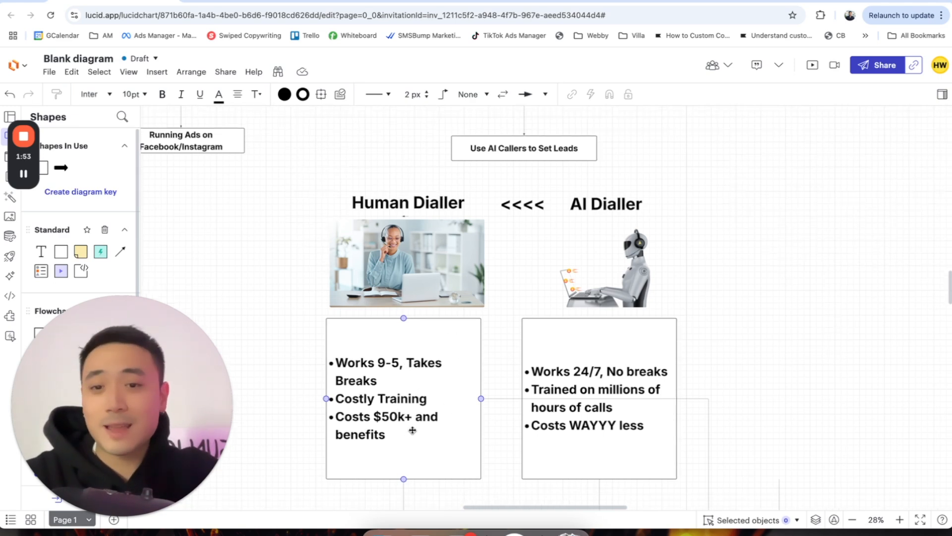
left_click(505, 274)
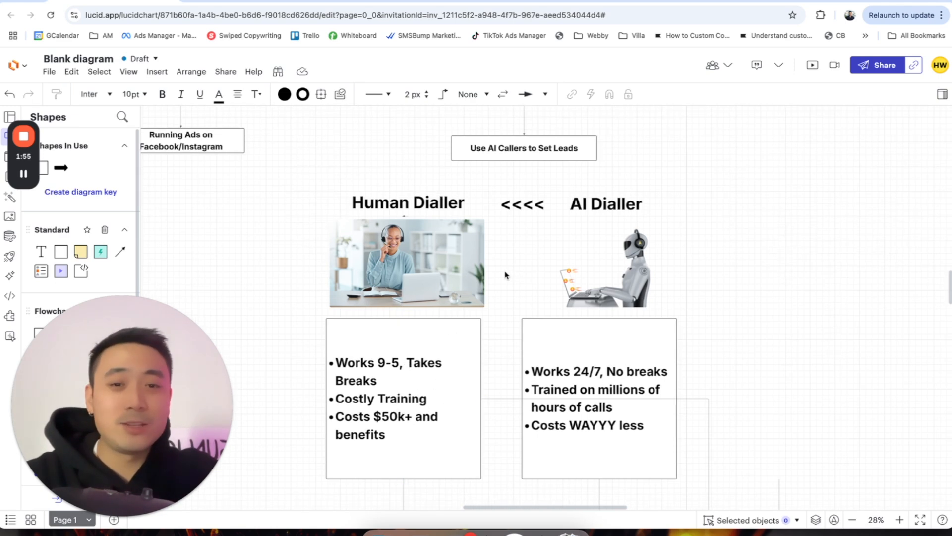
mouse_move(553, 212)
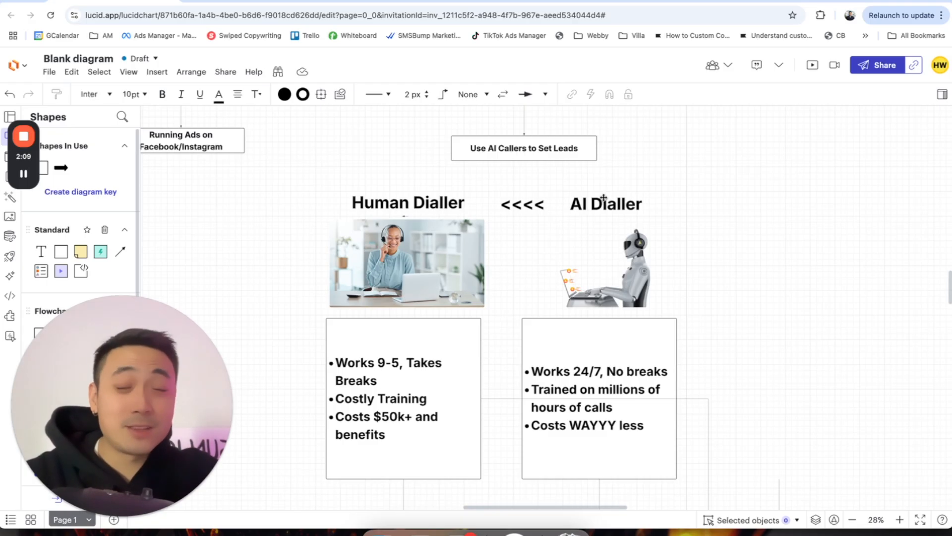
mouse_move(605, 170)
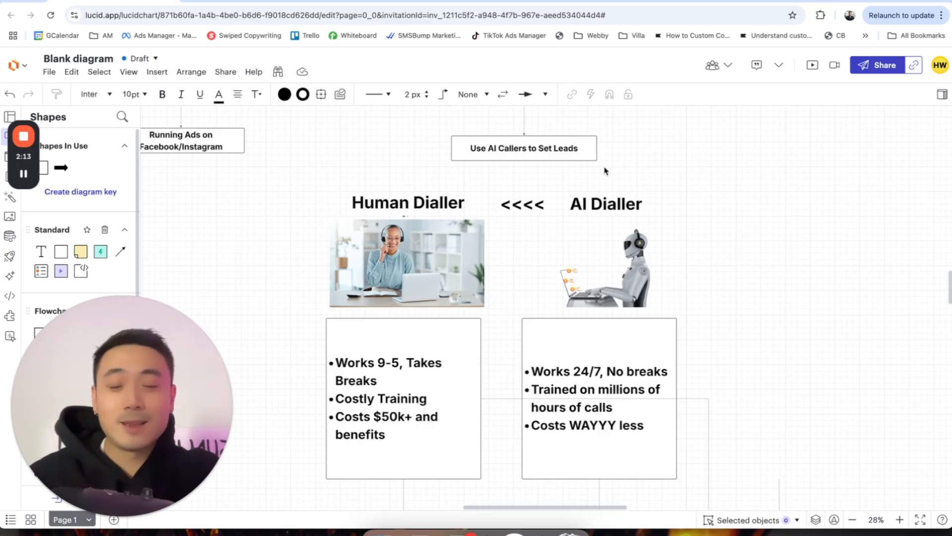
mouse_move(710, 290)
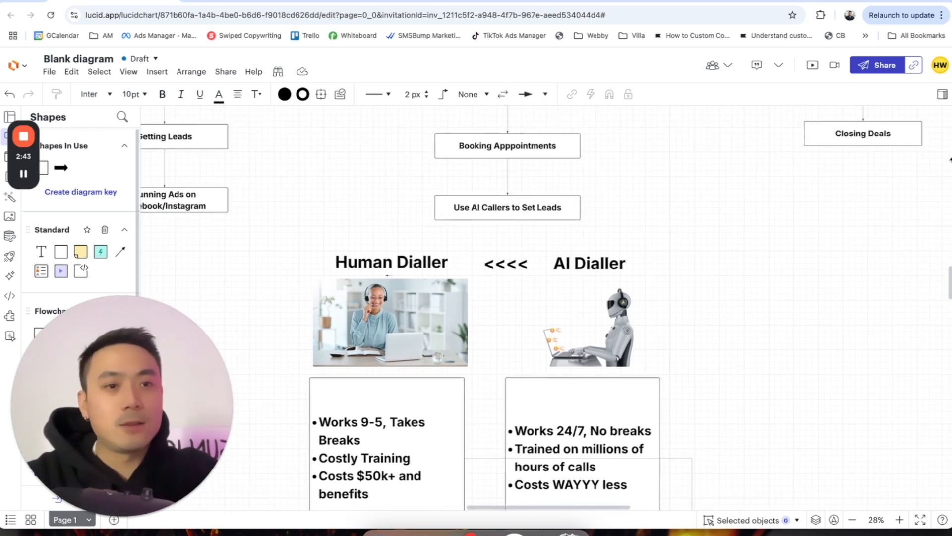
left_click(861, 132)
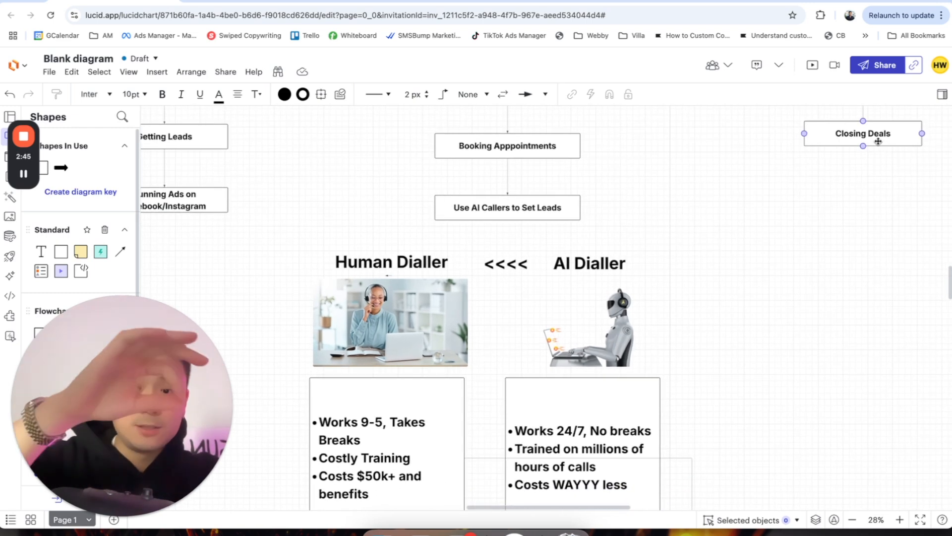
left_click(753, 261)
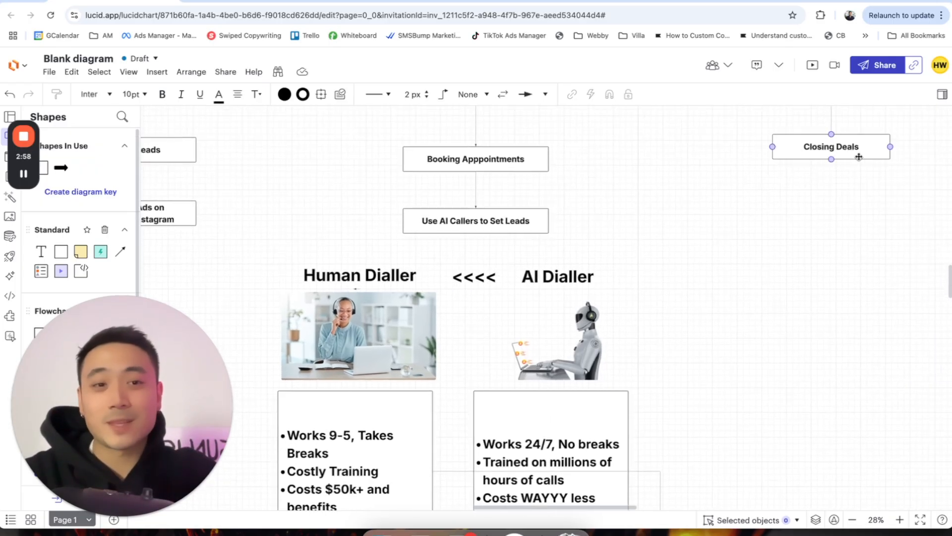
scroll("down", 3)
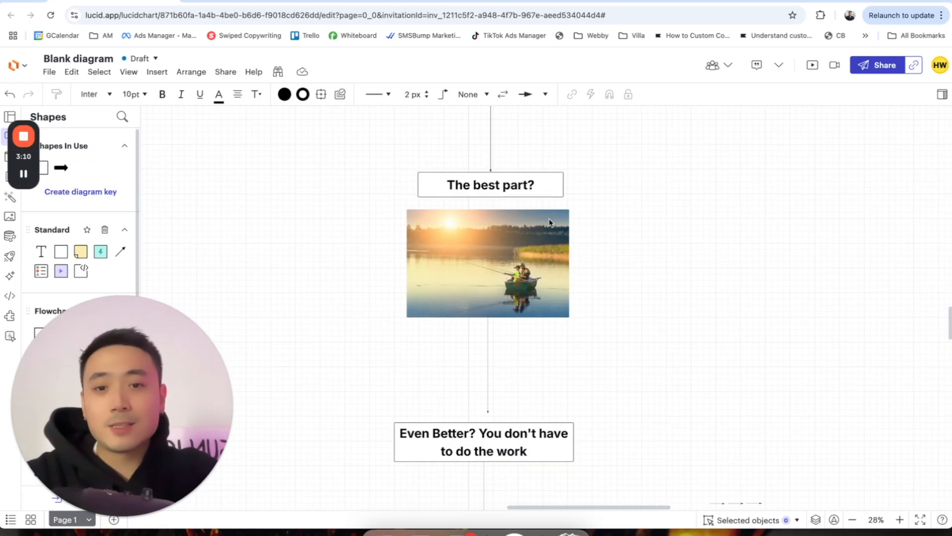
mouse_move(586, 236)
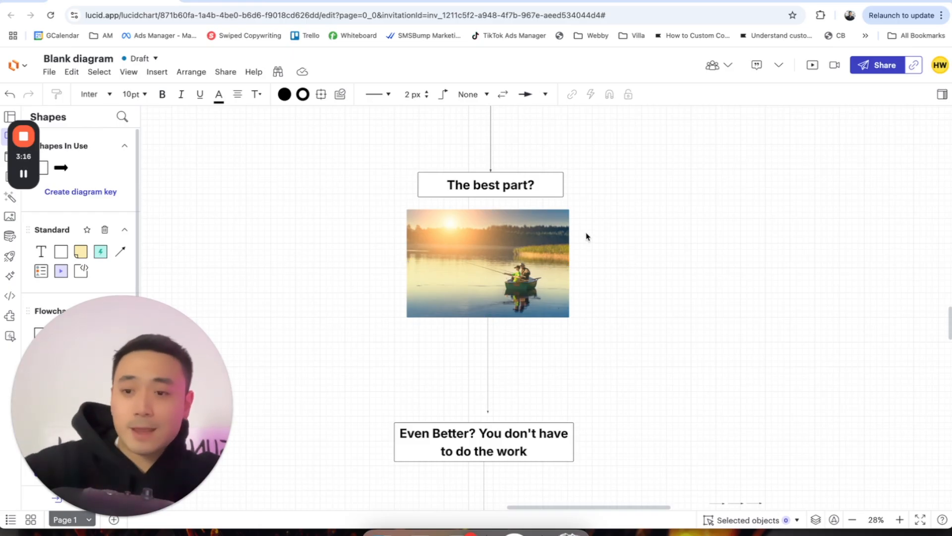
scroll("down", 3)
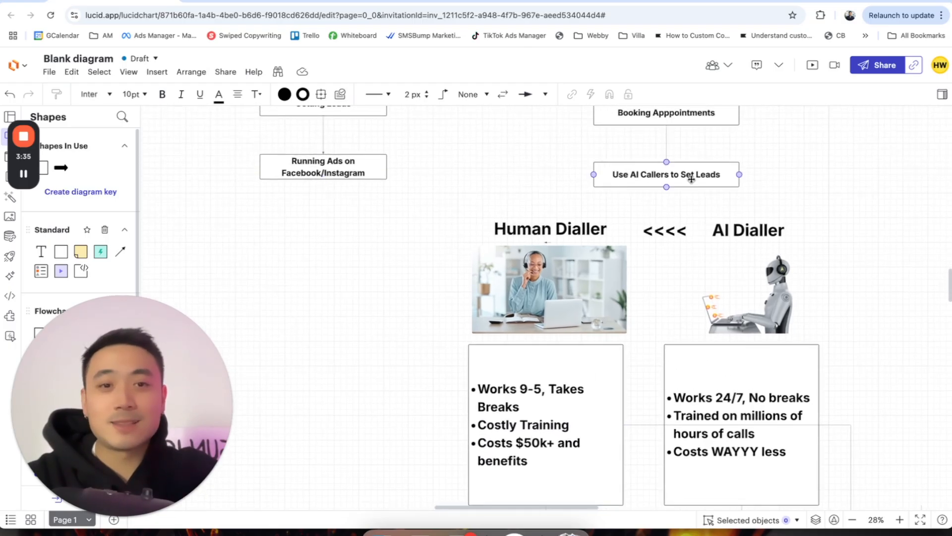
left_click(549, 288)
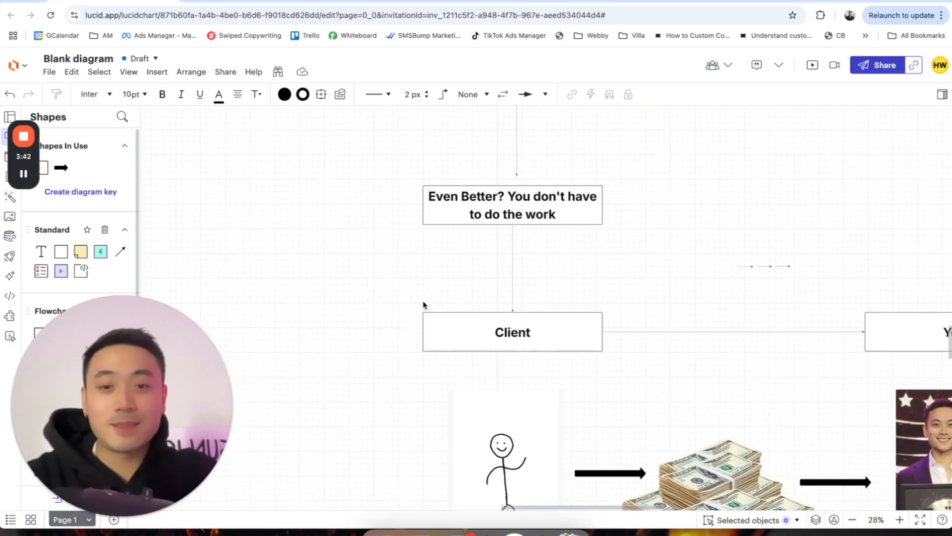
scroll("down", 3)
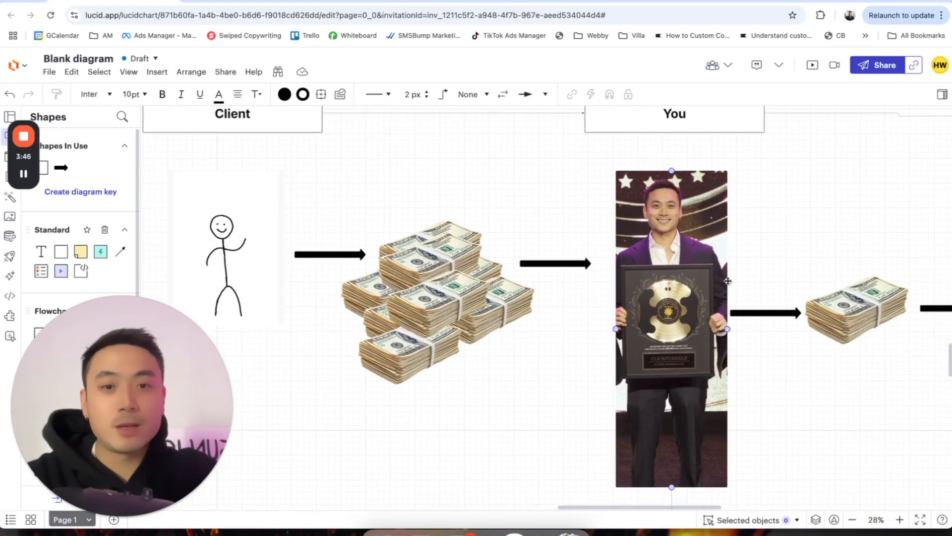
scroll("right", 3)
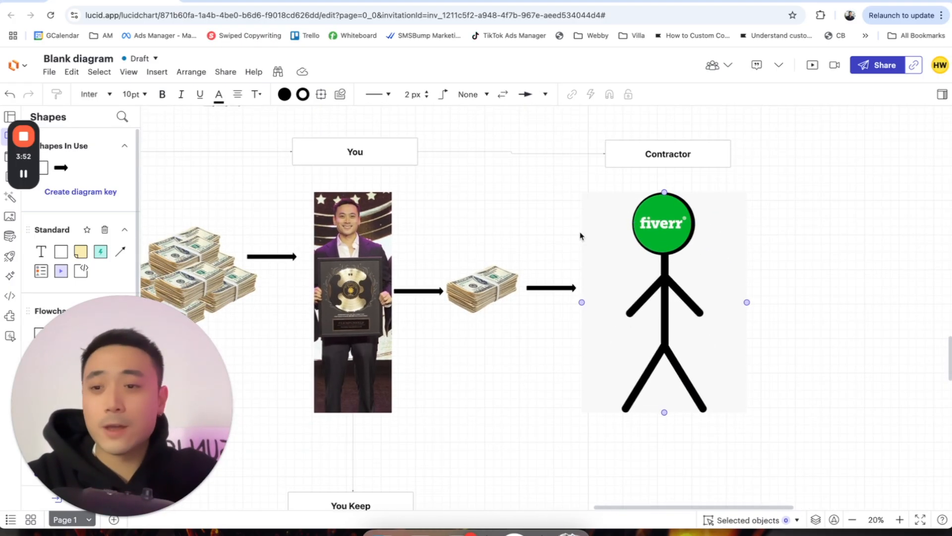
left_click(508, 244)
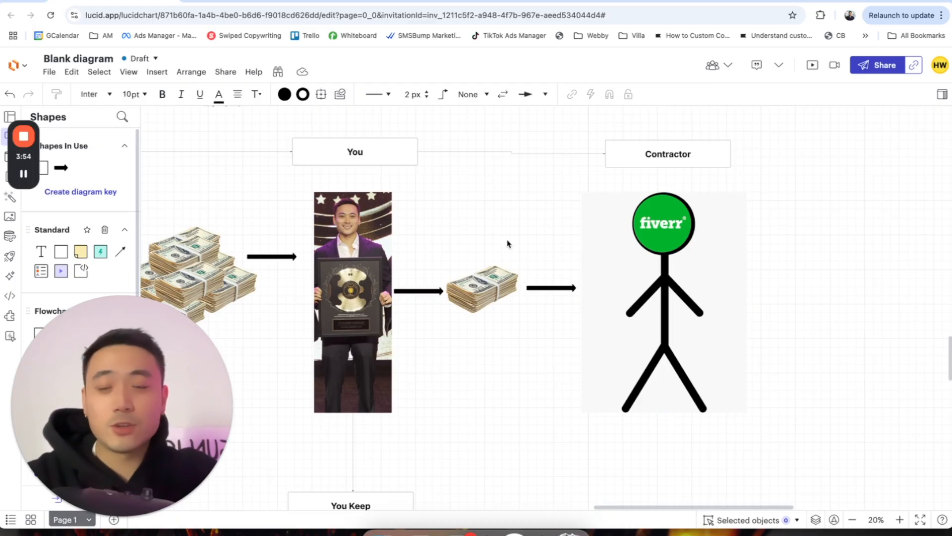
mouse_move(520, 245)
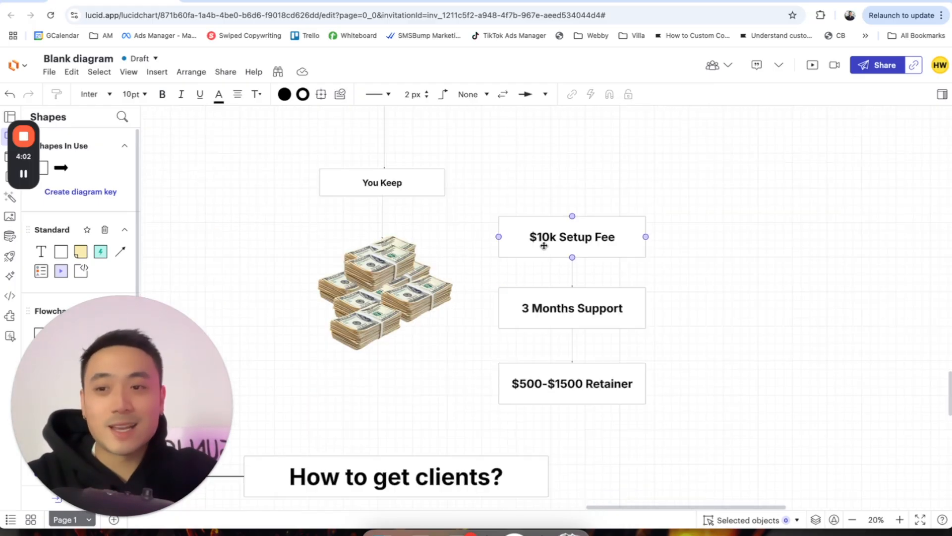
left_click(571, 308)
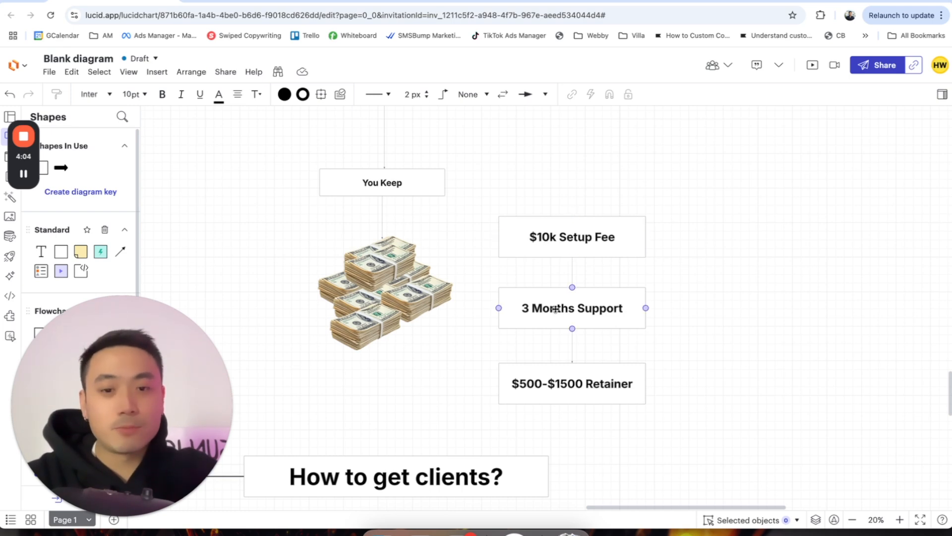
left_click(571, 383)
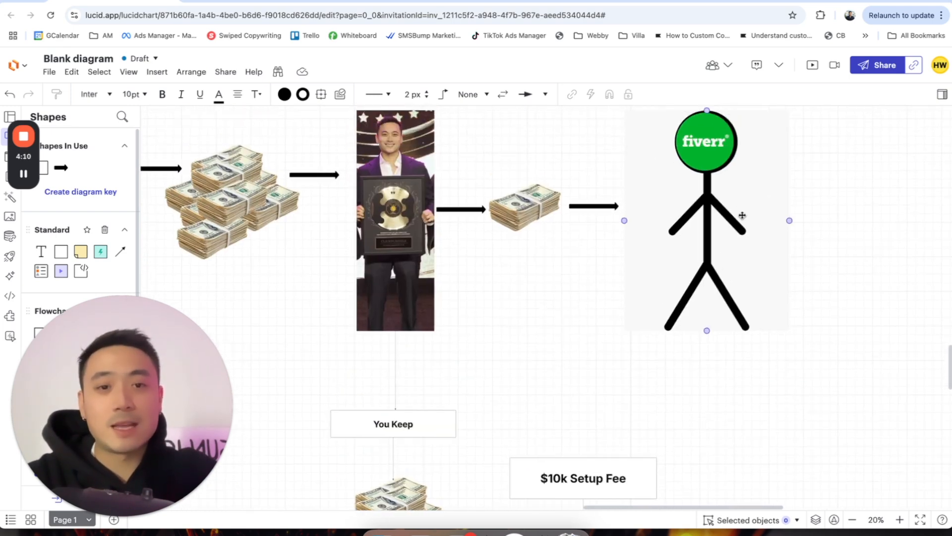
scroll("down", 3)
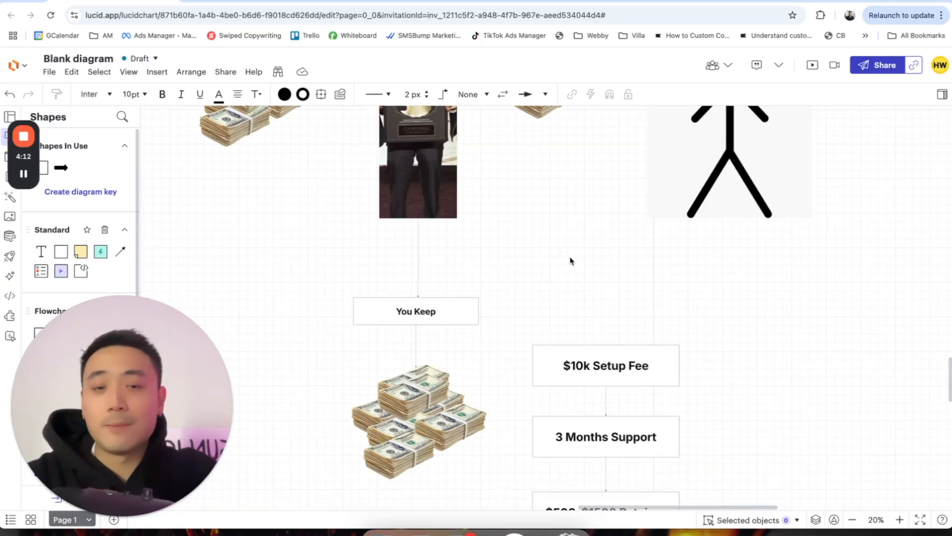
scroll("up", 3)
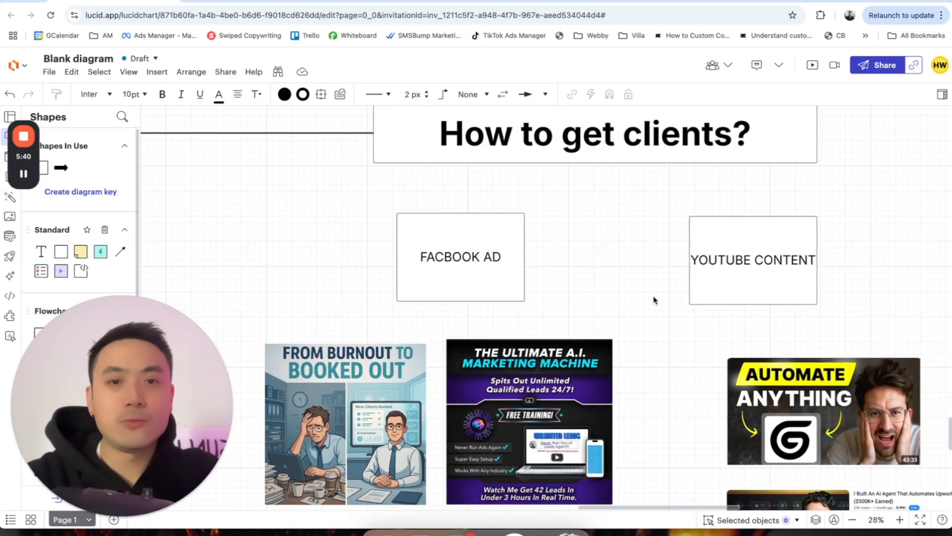
left_click(753, 259)
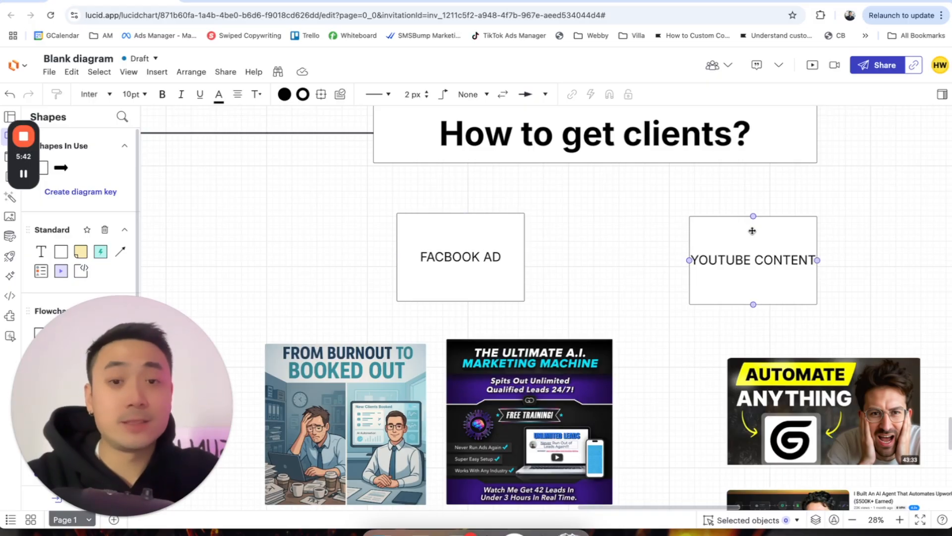
left_click(459, 256)
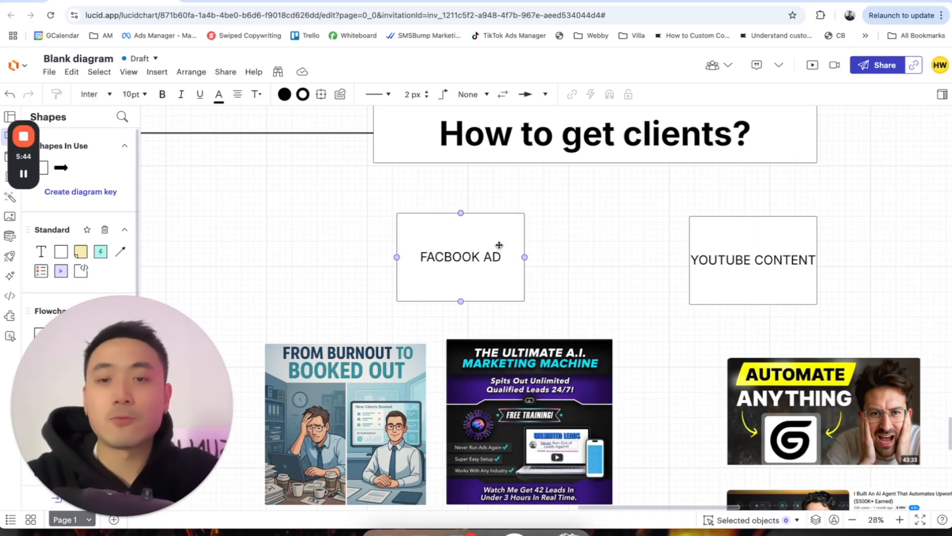
mouse_move(496, 274)
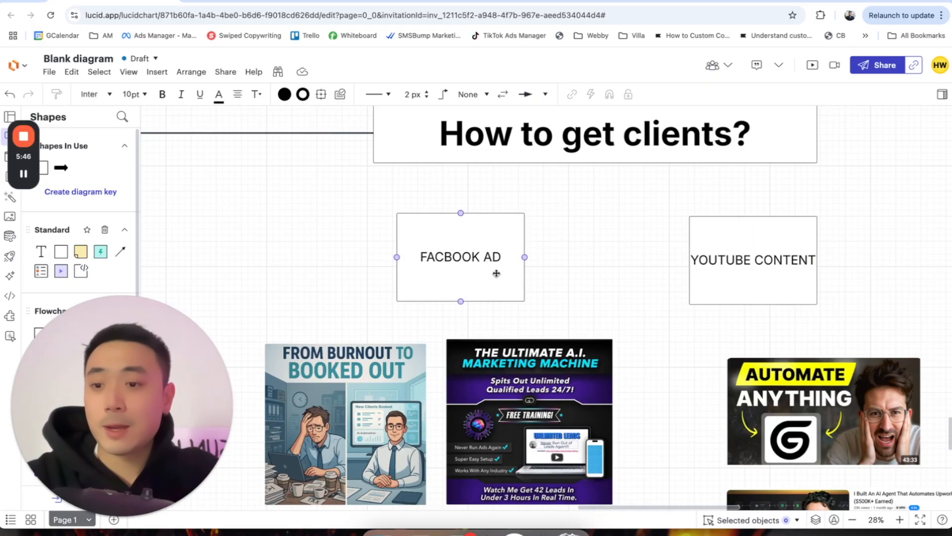
scroll("down", 3)
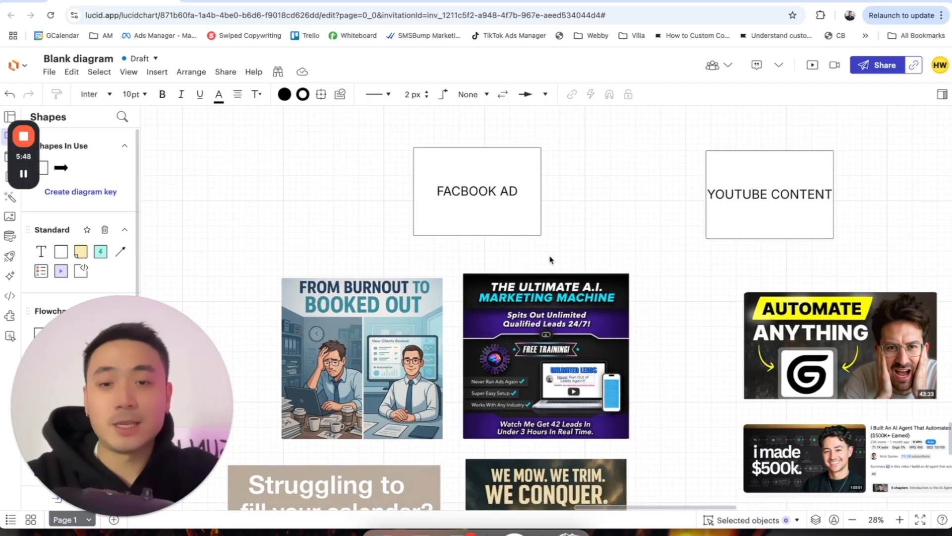
scroll("down", 3)
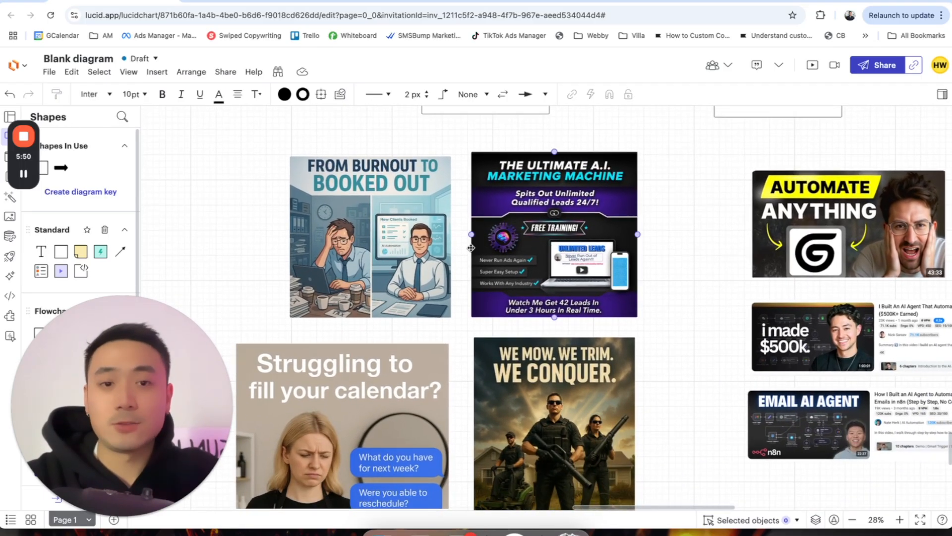
scroll("down", 3)
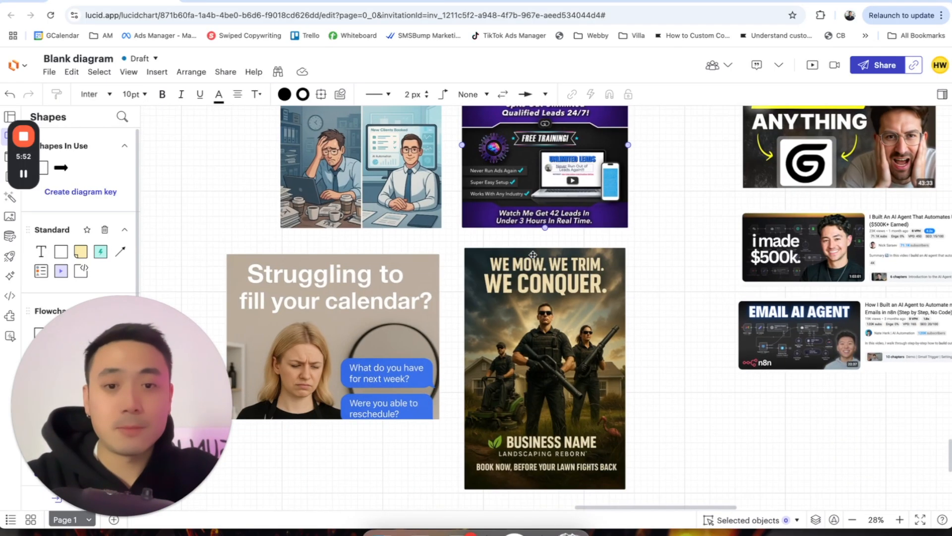
left_click(544, 367)
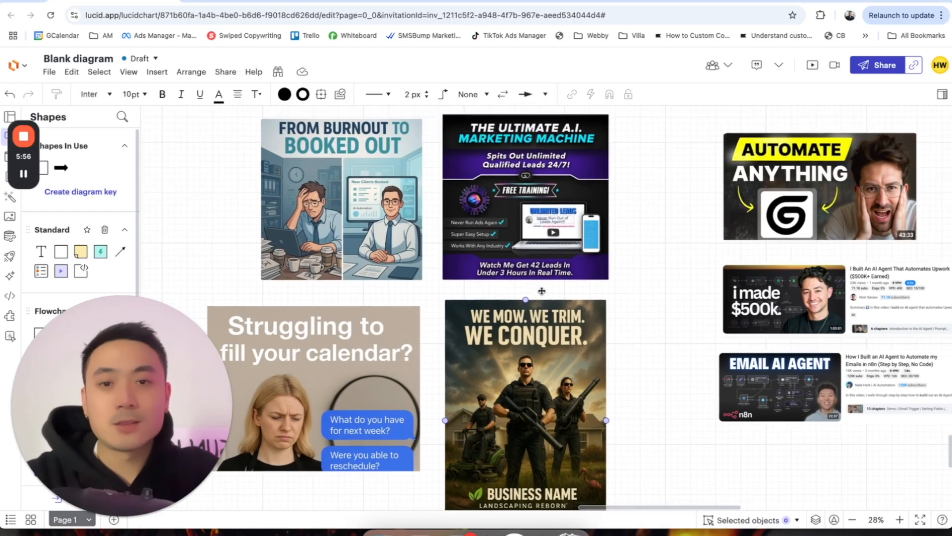
scroll("down", 3)
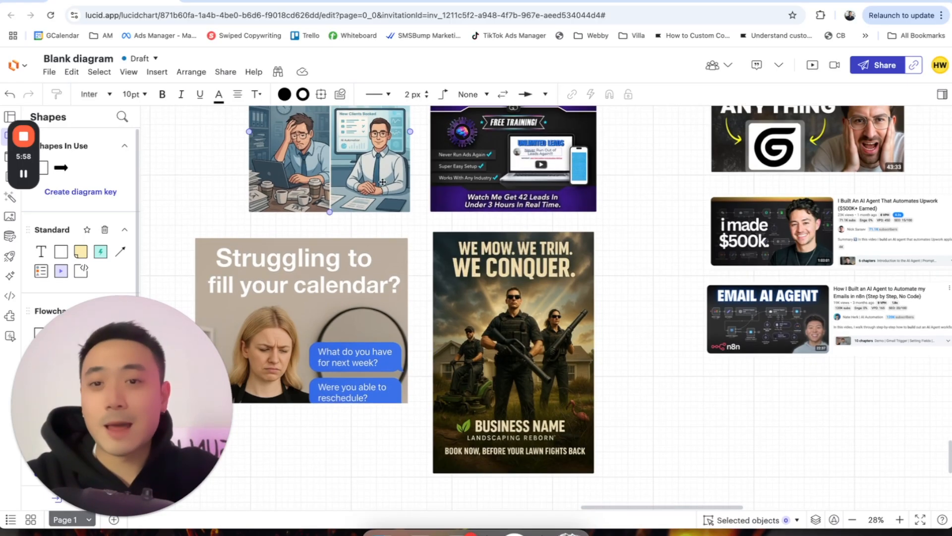
left_click(513, 351)
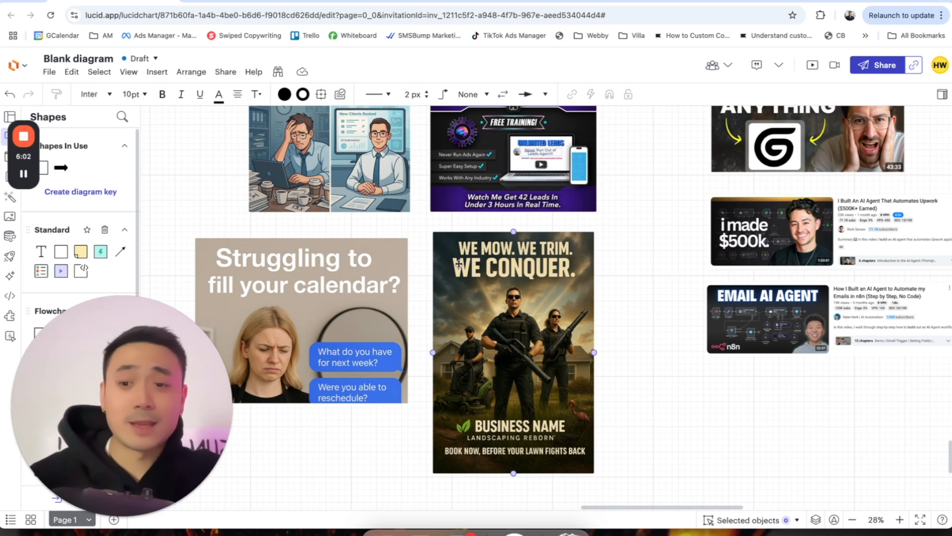
left_click(621, 267)
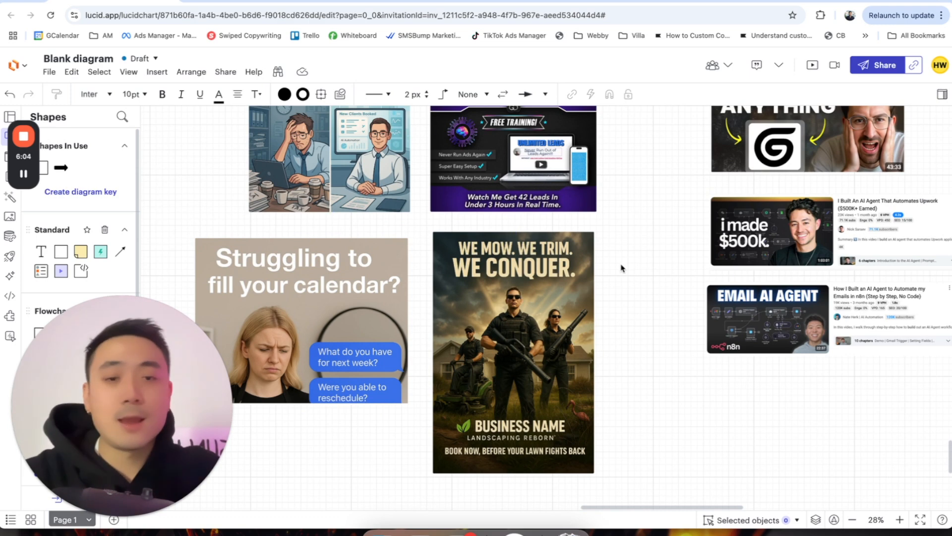
scroll("up", 3)
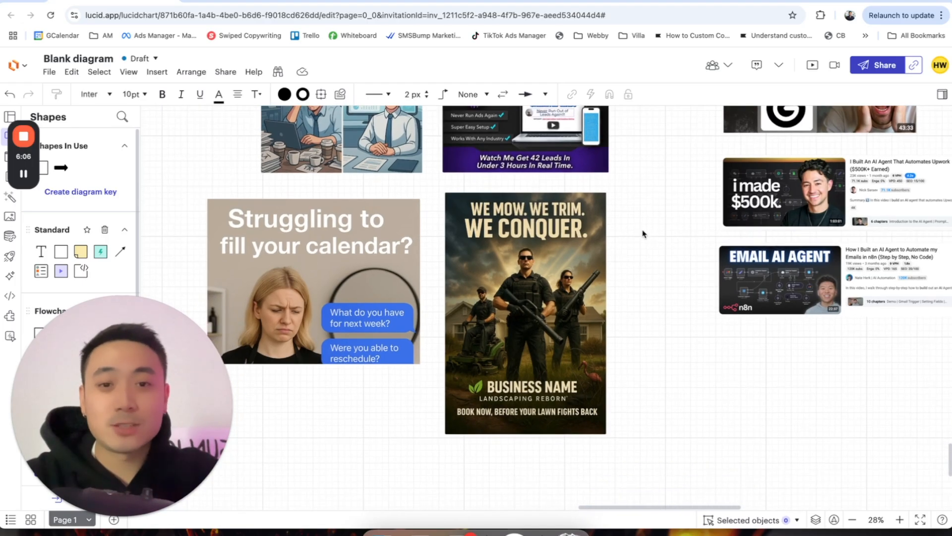
left_click(526, 313)
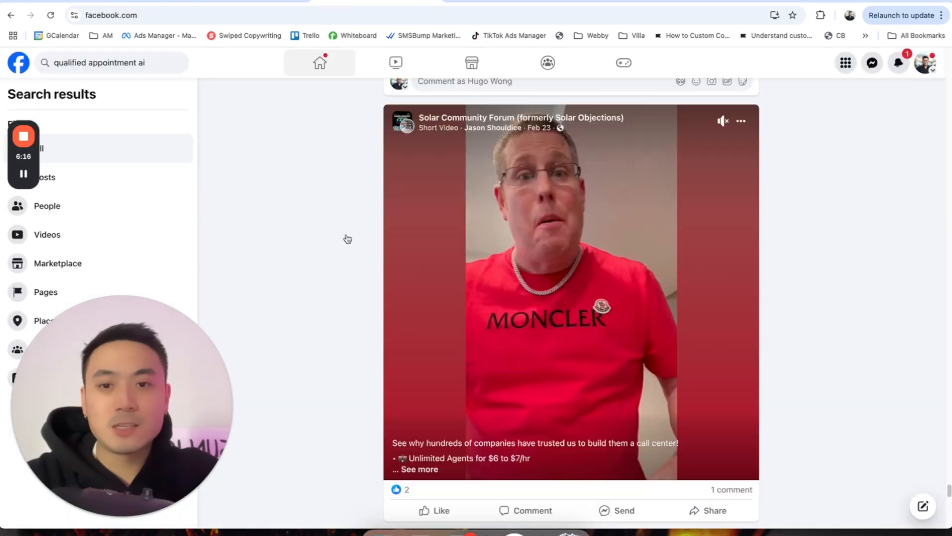
scroll("up", 3)
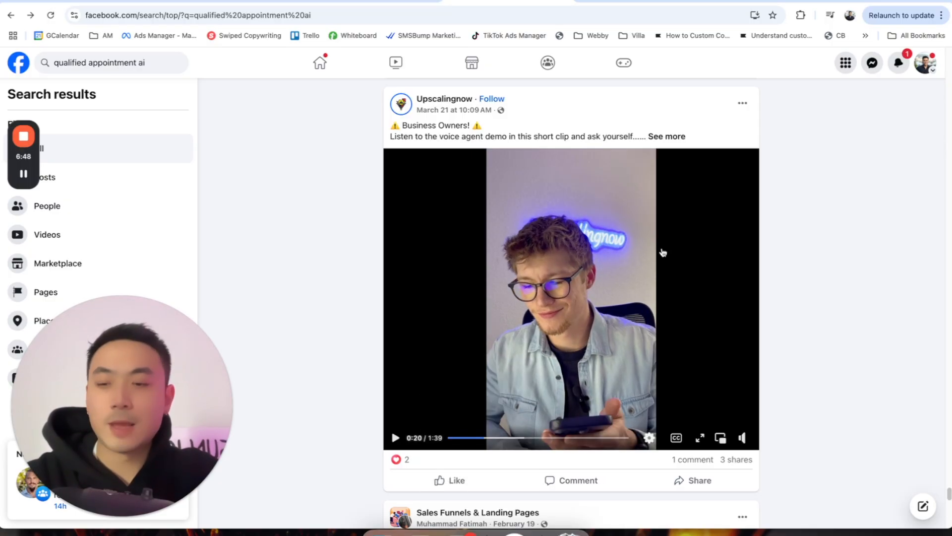
mouse_move(694, 245)
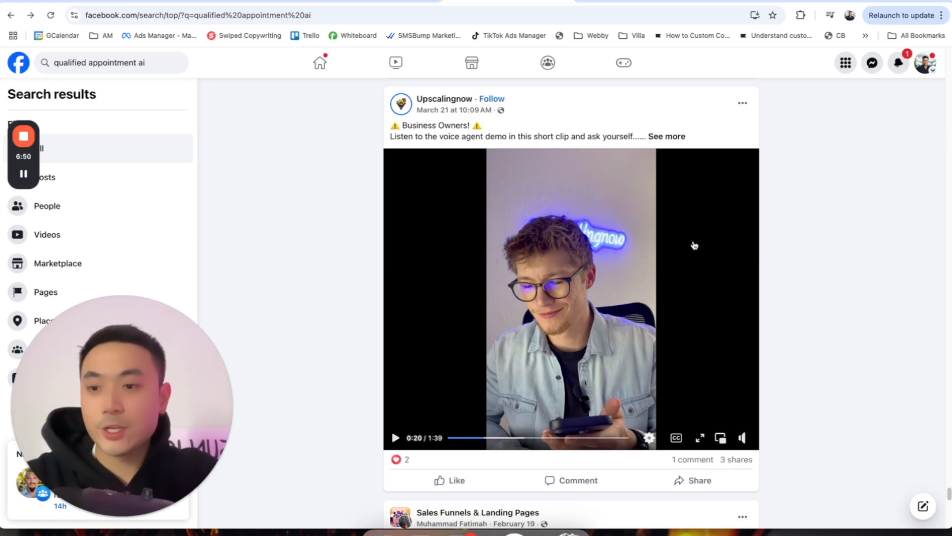
mouse_move(804, 270)
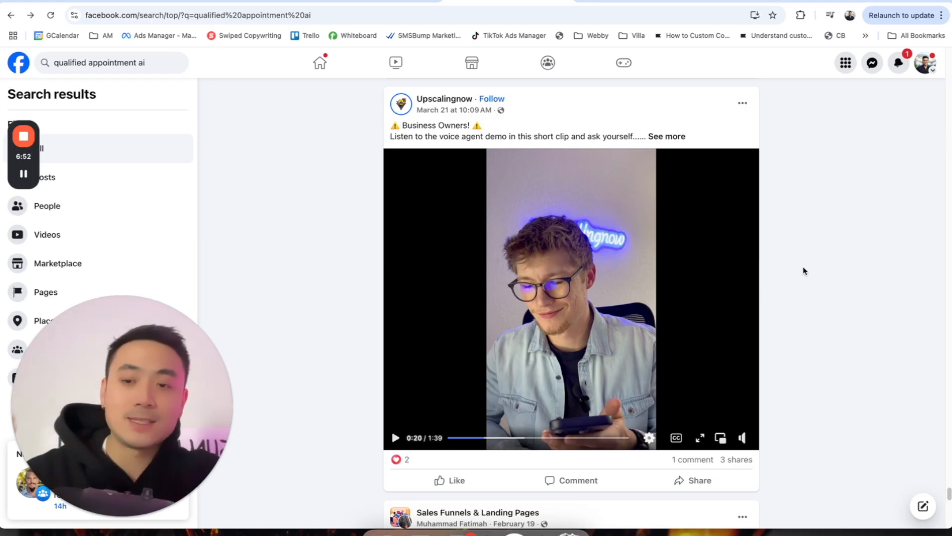
mouse_move(563, 423)
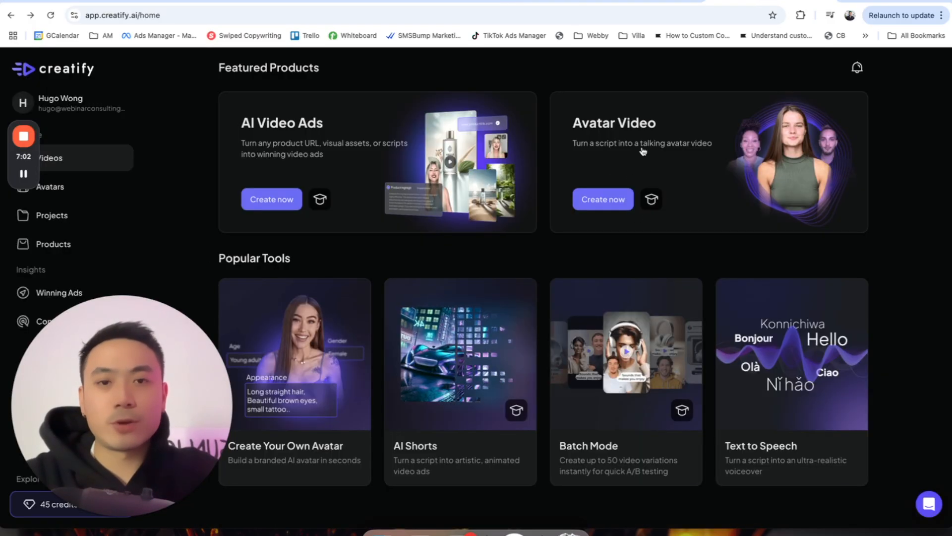
Create an avatar video with Breanna reading 'hey business owner do you need 15-30 qualified appointments this month?' and continue.
left_click(602, 198)
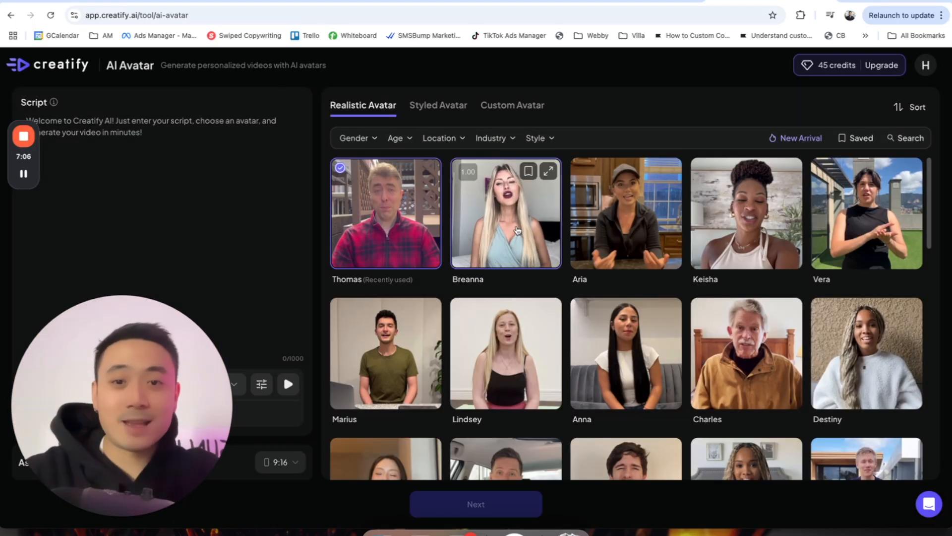
left_click(505, 212)
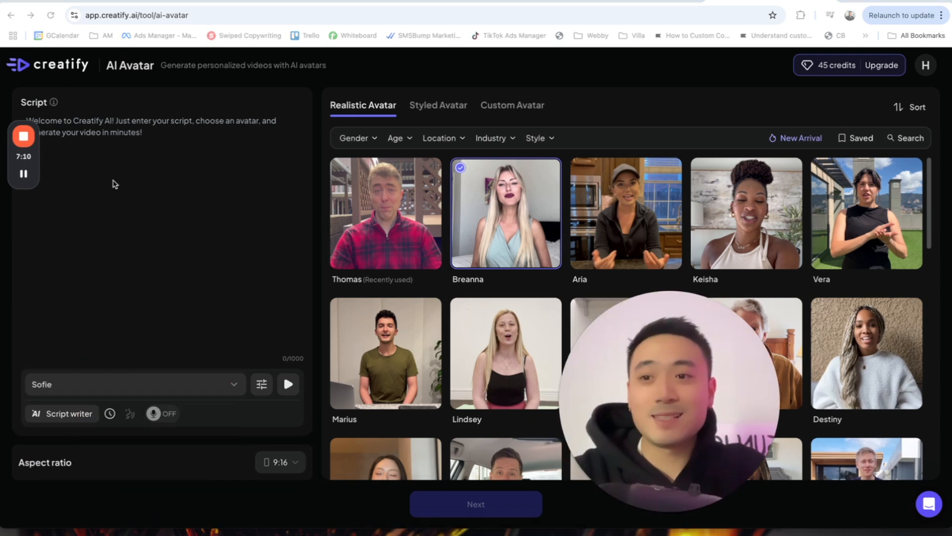
type("hey business owner")
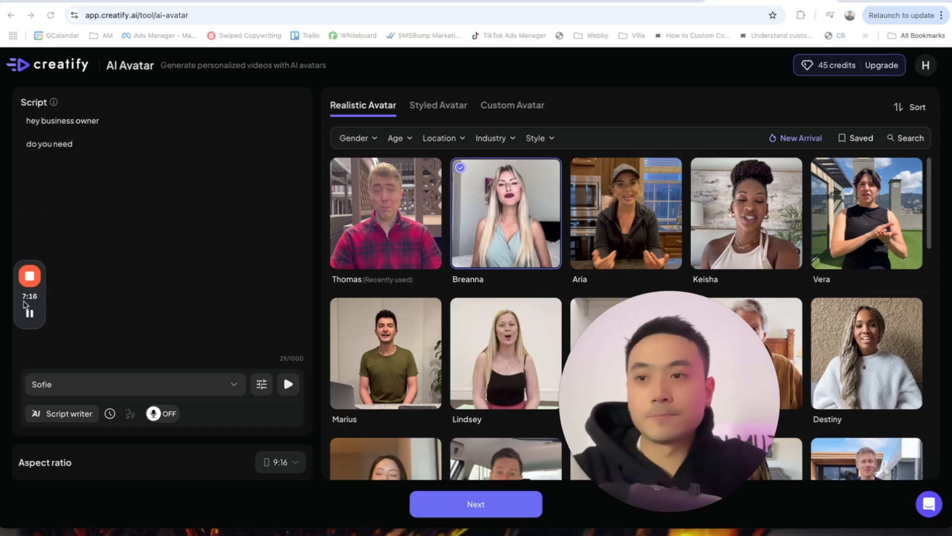
type("15-")
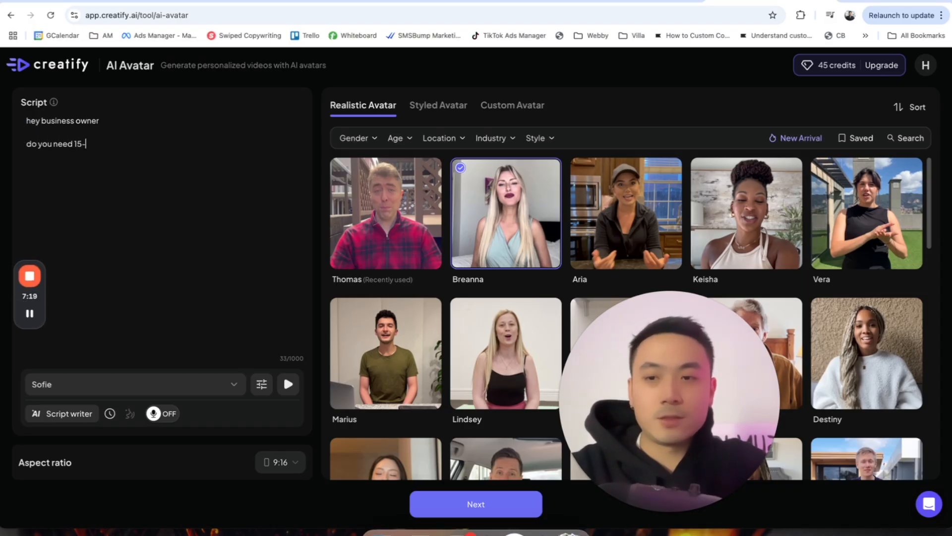
type("30 qualified appoint")
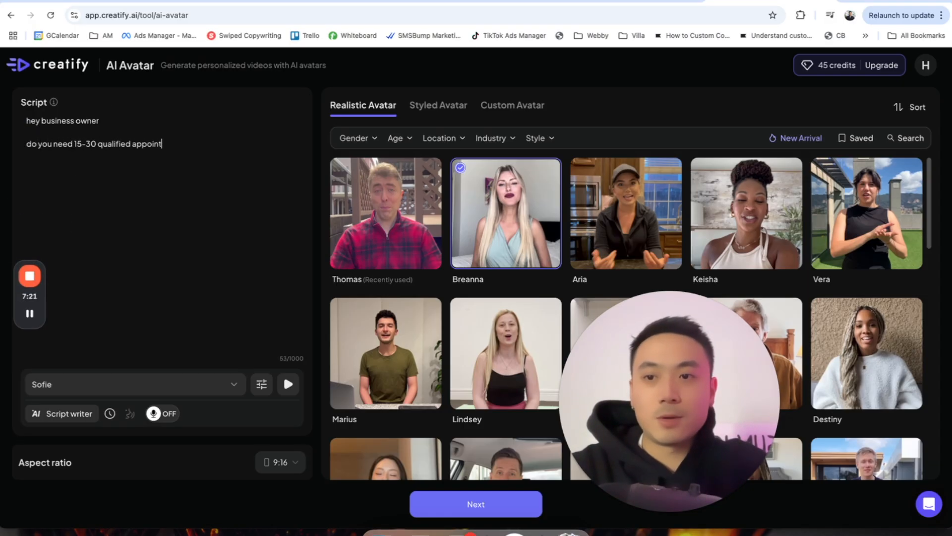
type("mets this month?")
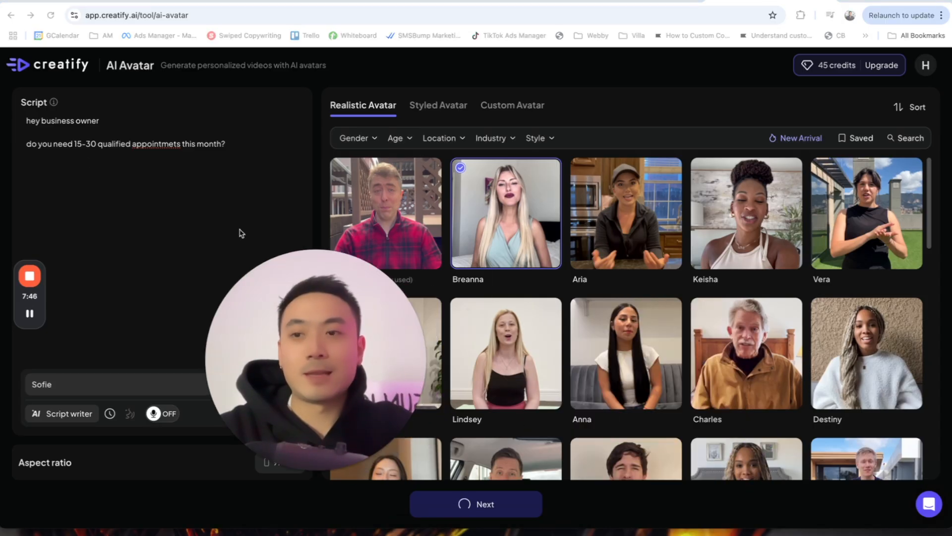
left_click(475, 504)
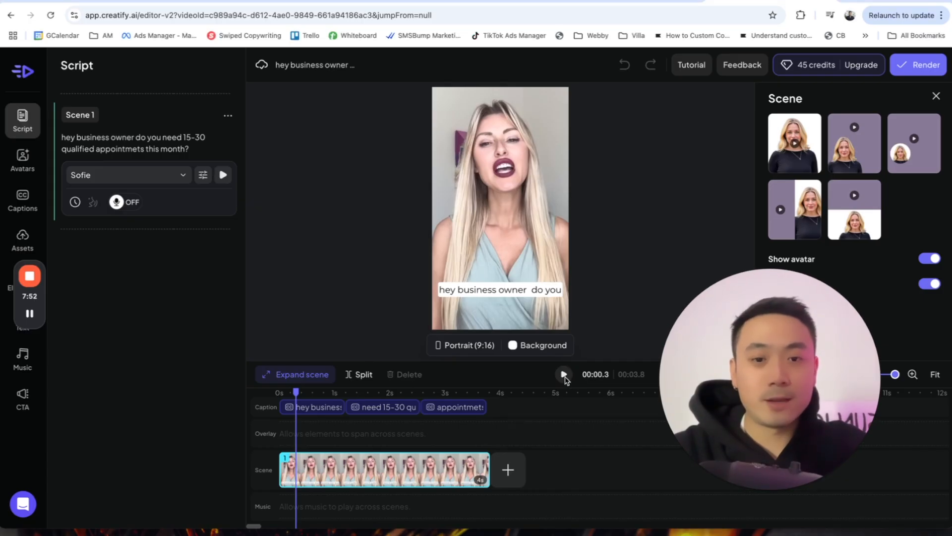
left_click(563, 374)
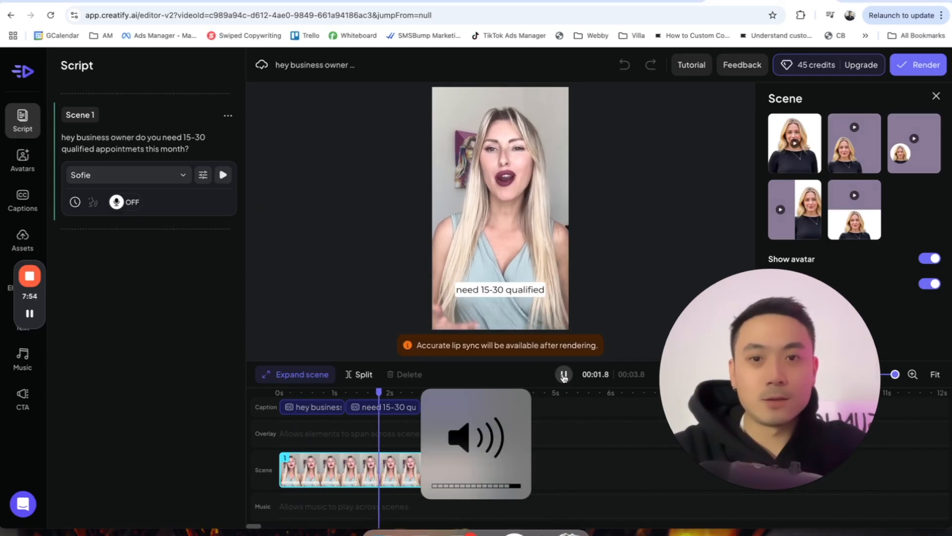
left_click(563, 374)
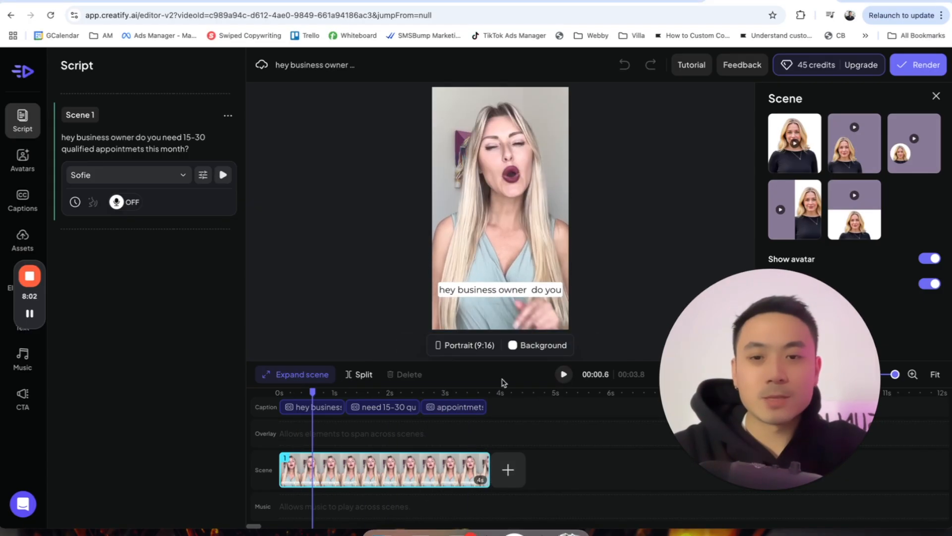
left_click(500, 209)
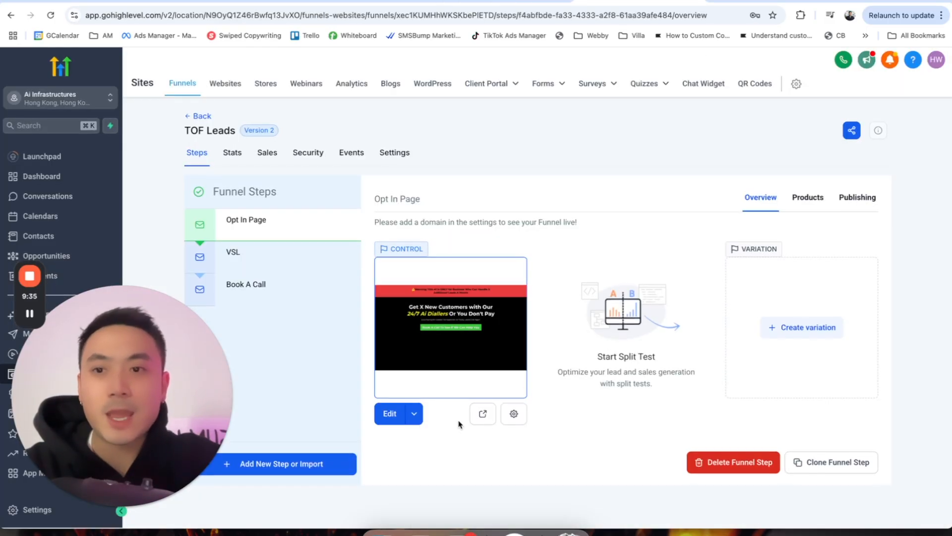
mouse_move(483, 415)
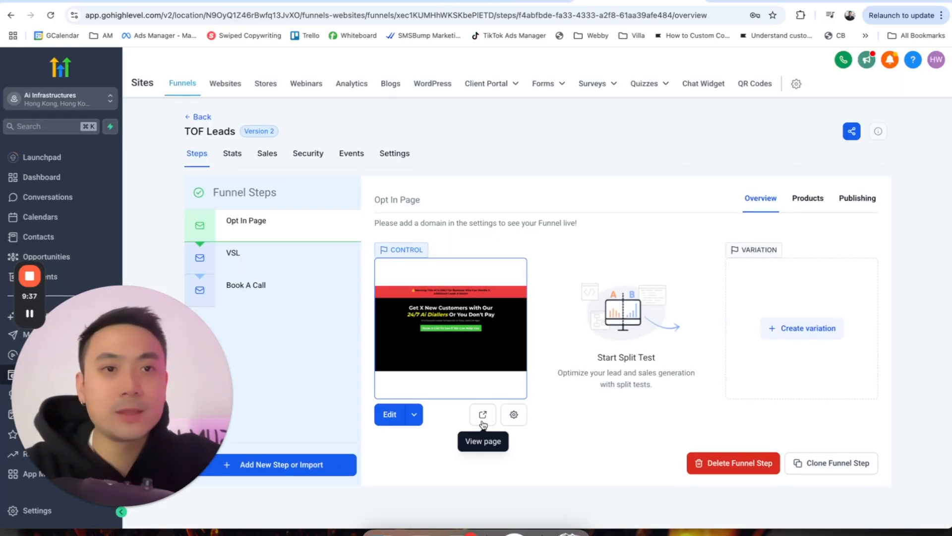
Preview the live Opt In Page from the TOF Leads funnel.
left_click(482, 415)
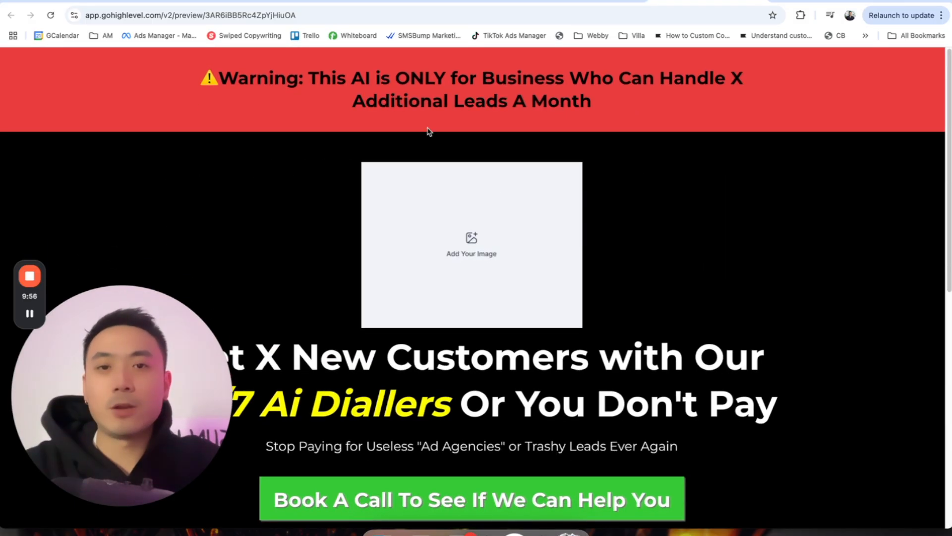
scroll("down", 3)
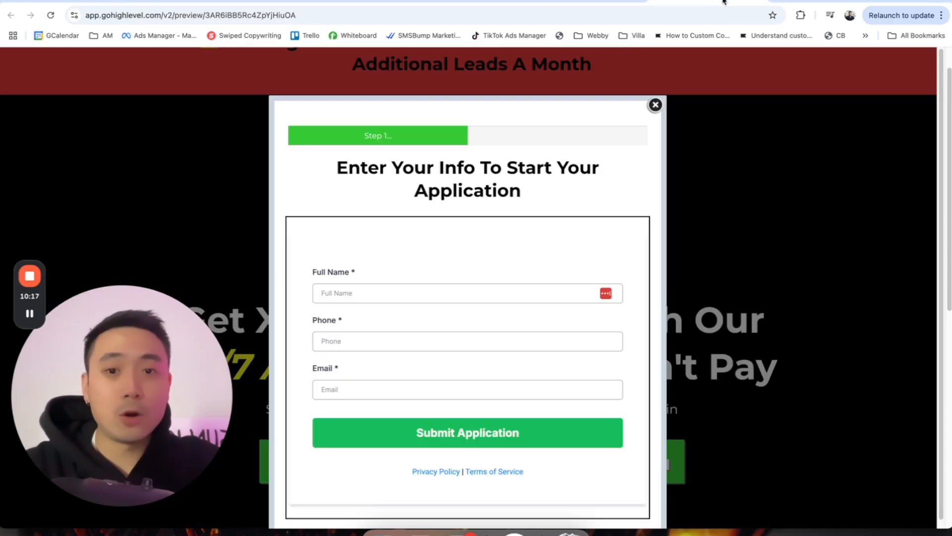
left_click(654, 105)
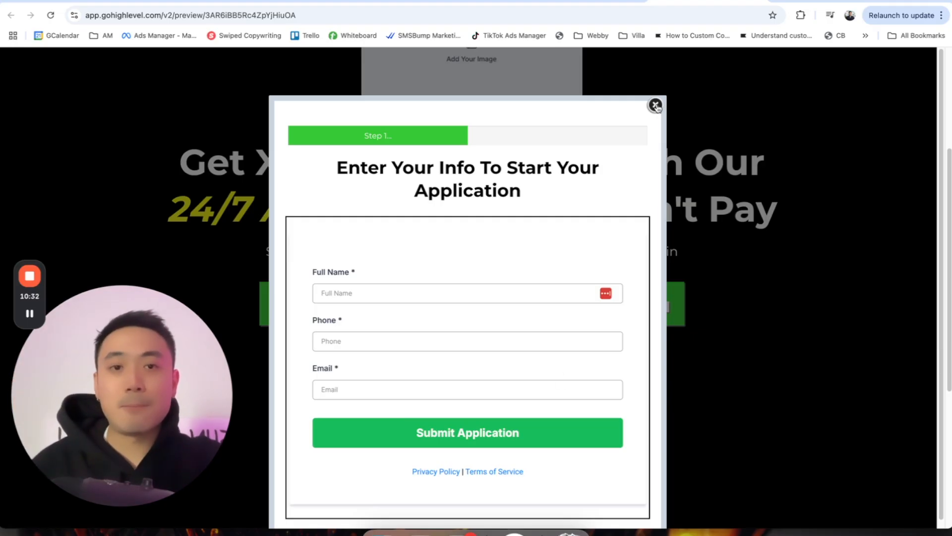
left_click(655, 106)
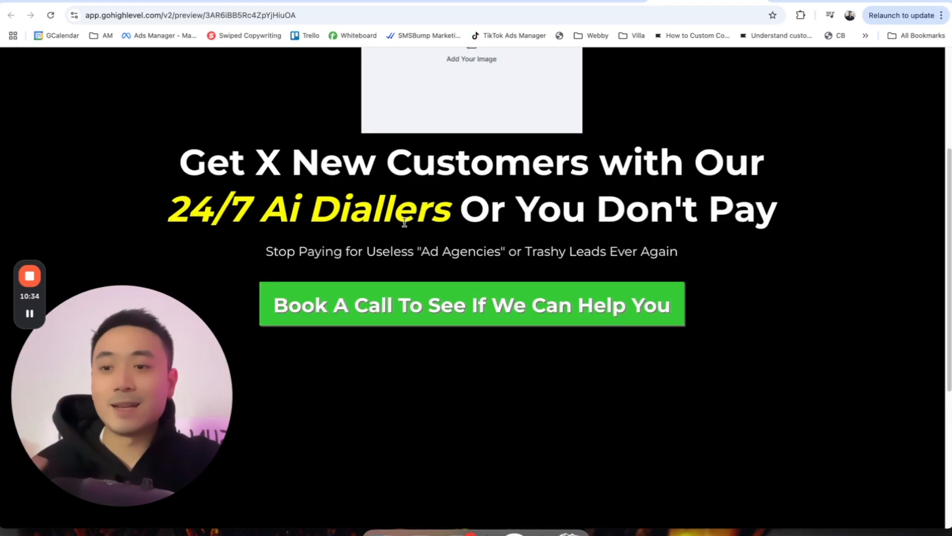
scroll("up", 3)
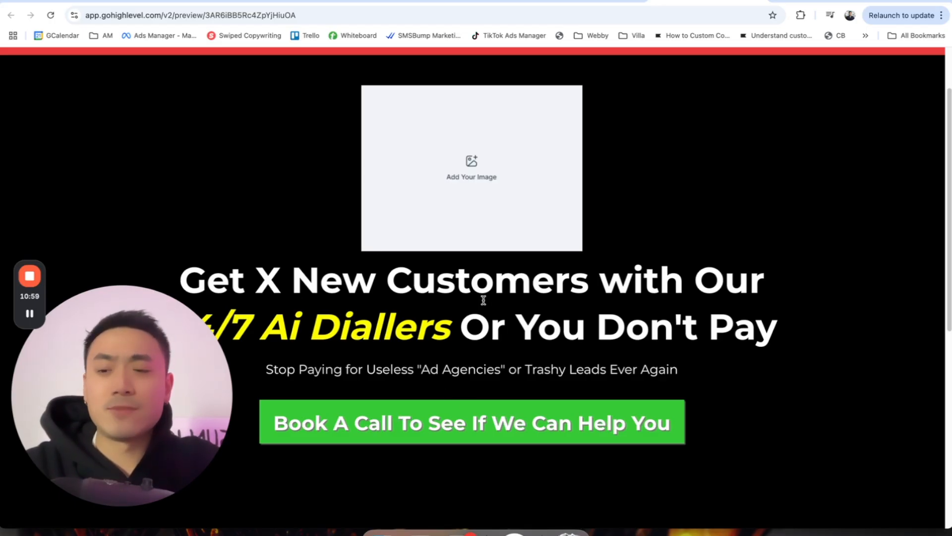
mouse_move(541, 362)
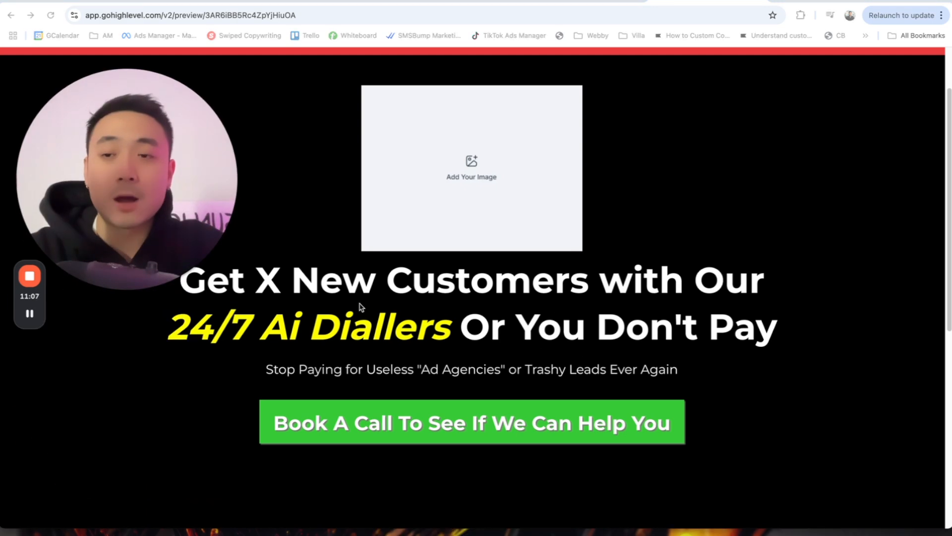
mouse_move(442, 302)
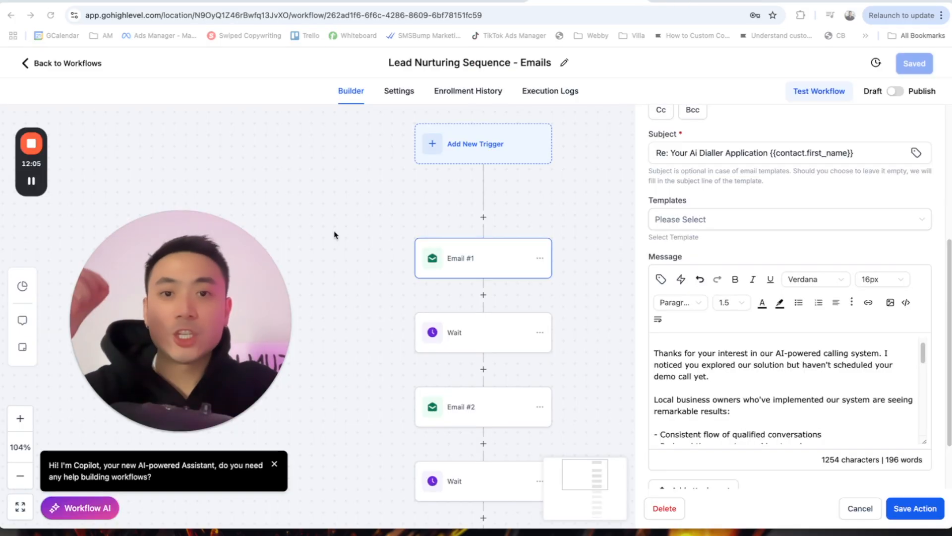
mouse_move(367, 197)
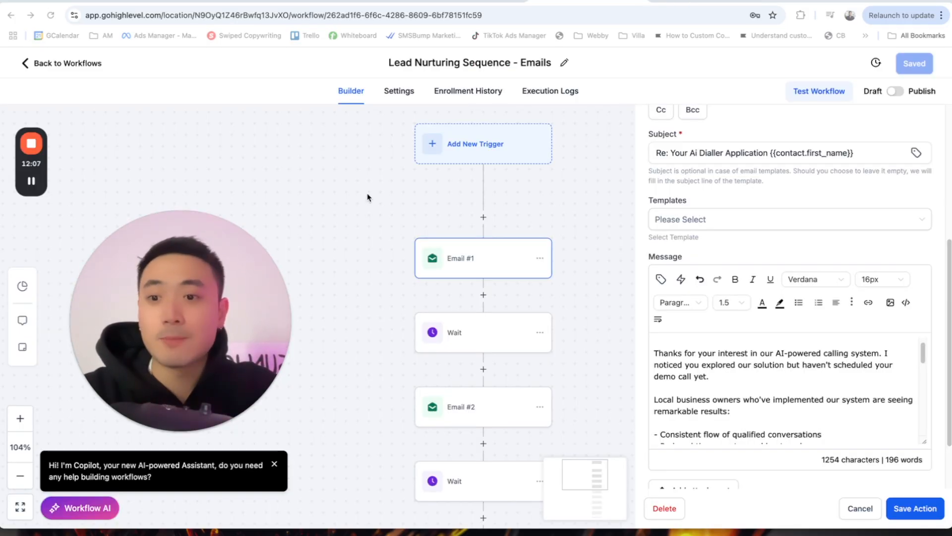
mouse_move(373, 220)
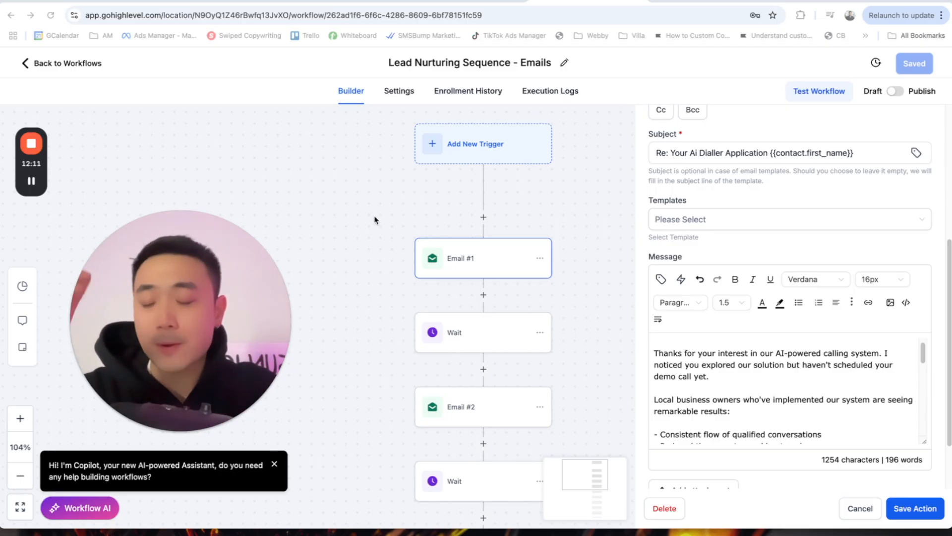
mouse_move(344, 194)
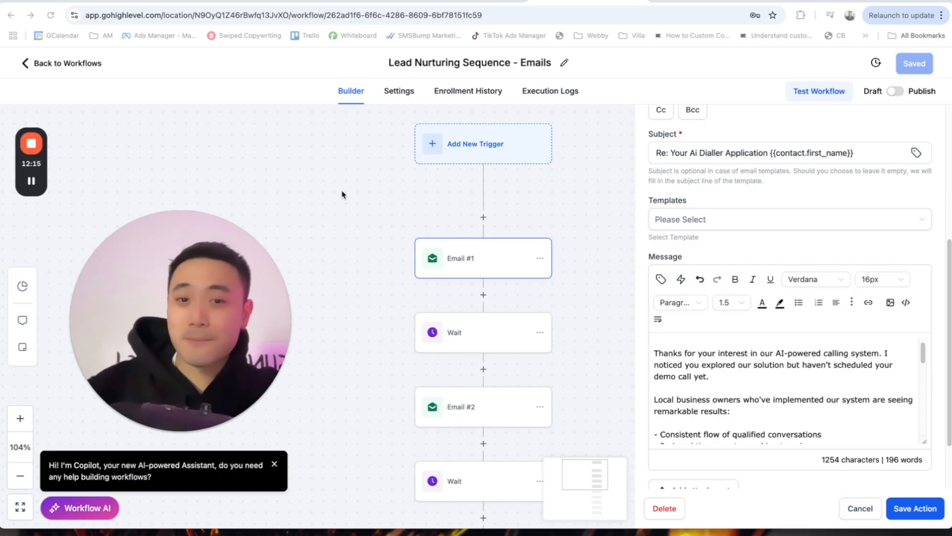
Review Email #1's message, then select the Email #2 node to view its settings.
scroll("down", 3)
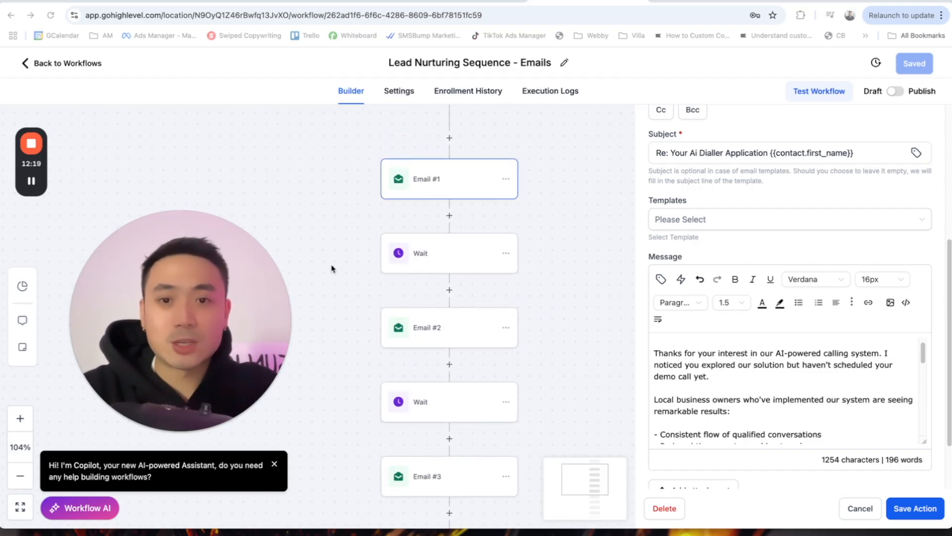
scroll("up", 3)
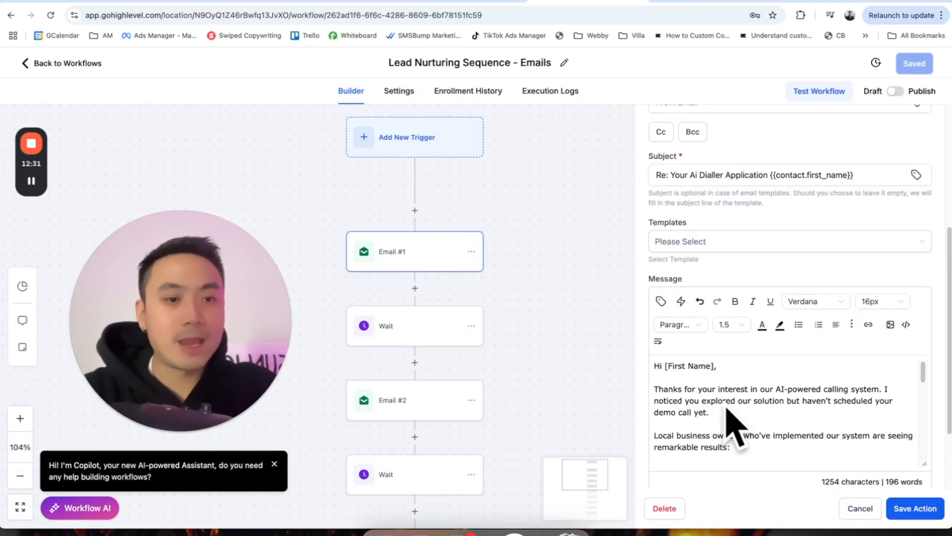
scroll("down", 3)
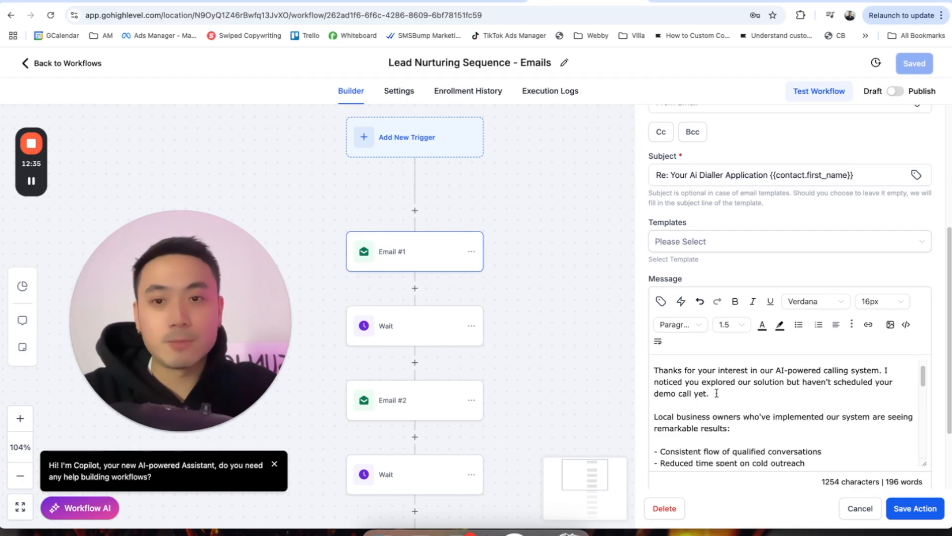
scroll("down", 3)
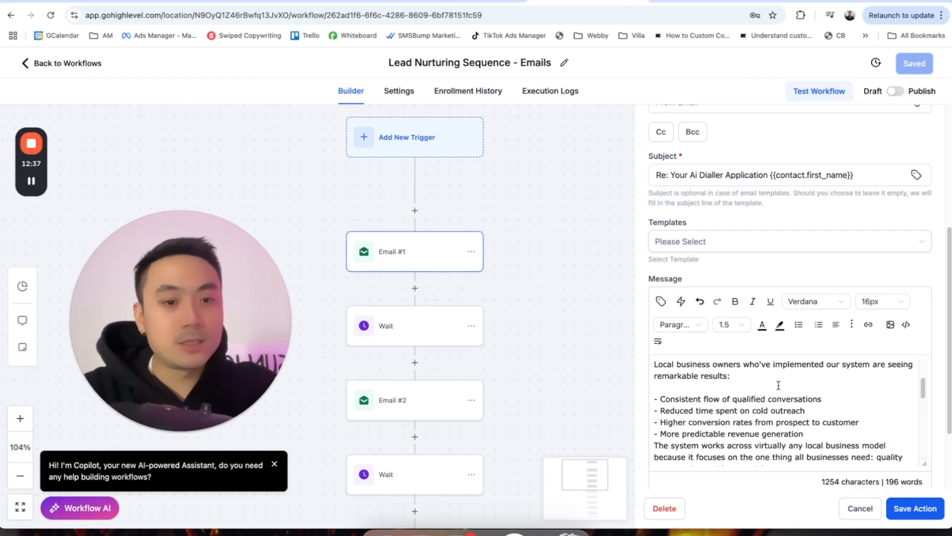
scroll("down", 3)
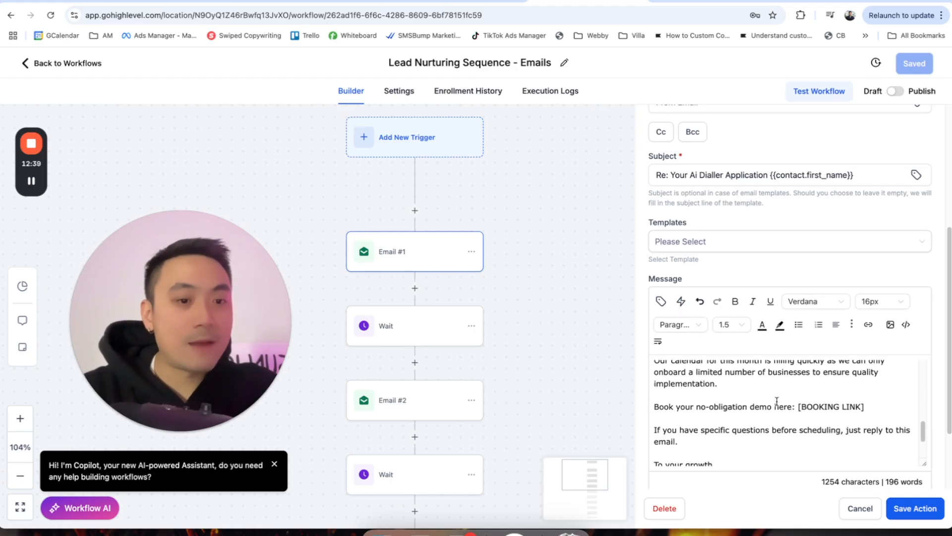
left_click(423, 338)
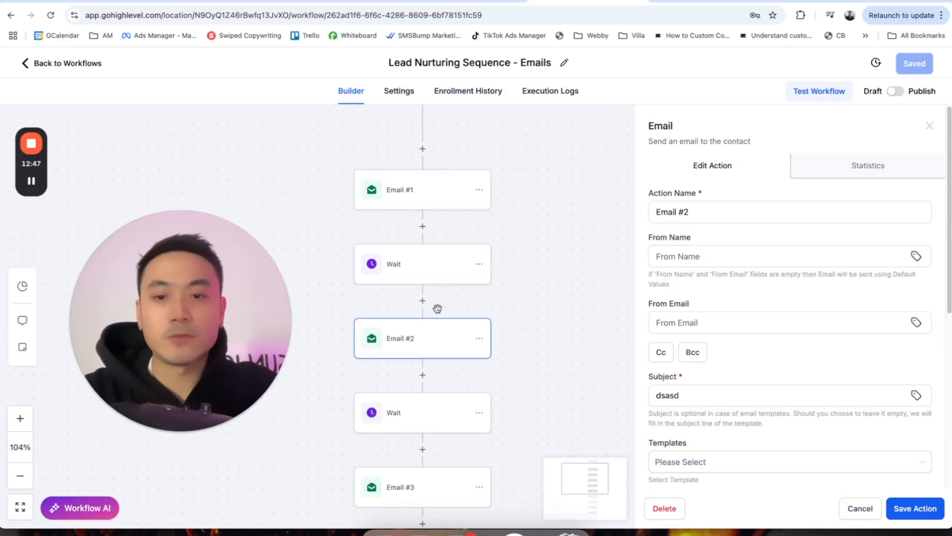
scroll("down", 3)
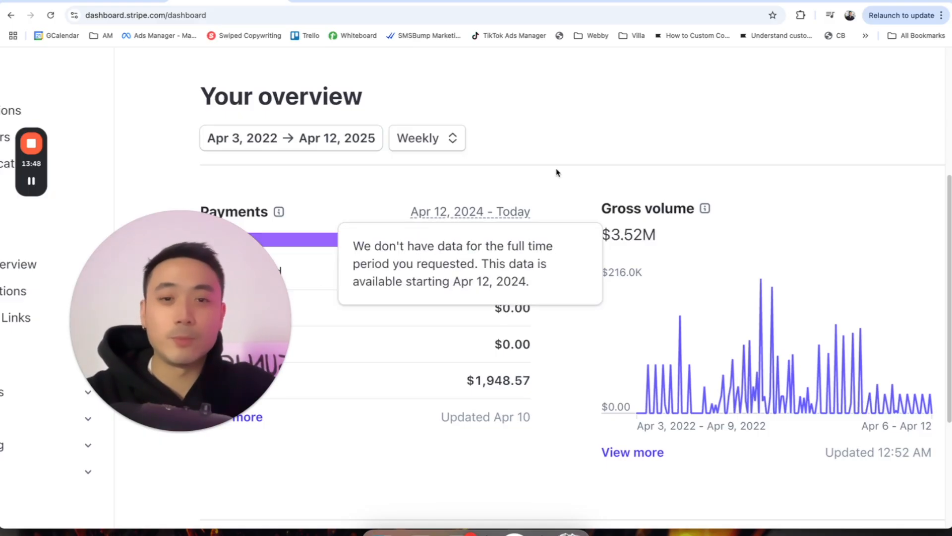
mouse_move(642, 153)
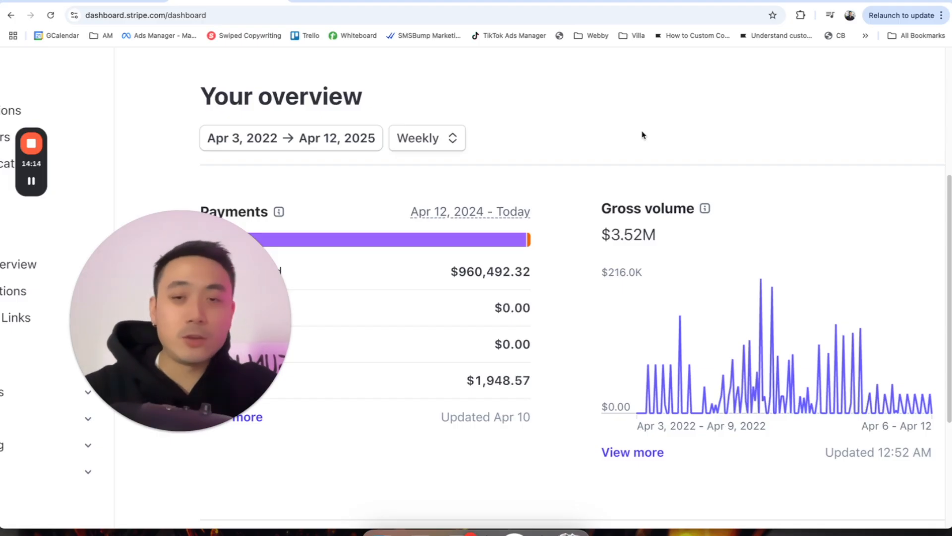
mouse_move(650, 131)
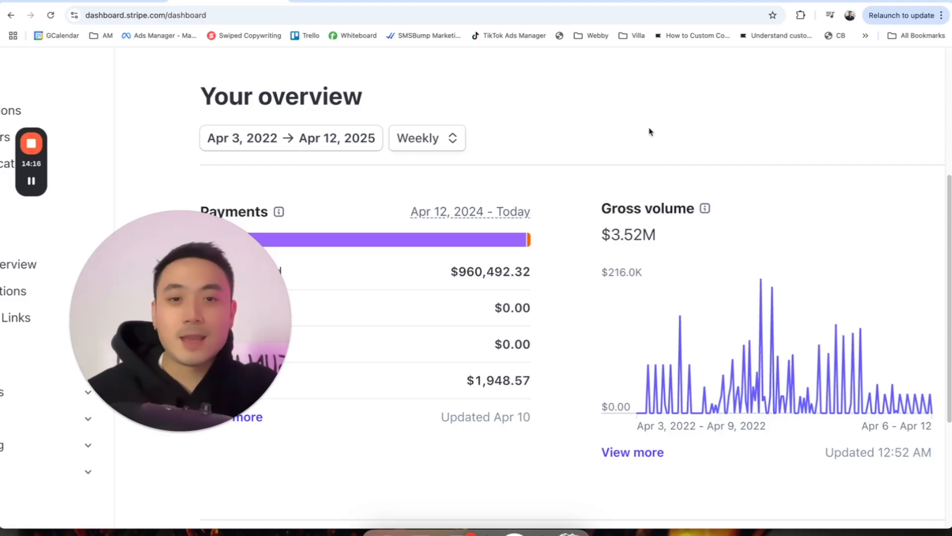
mouse_move(626, 159)
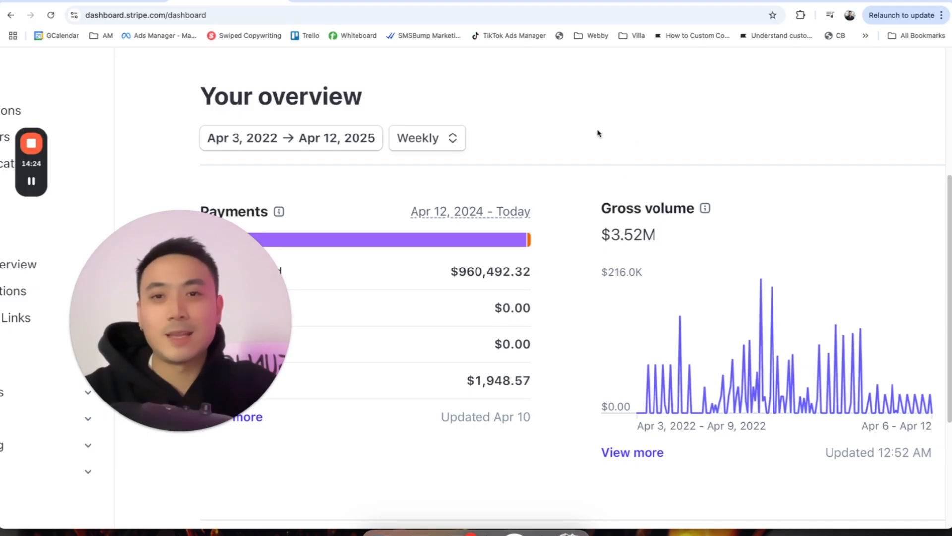
mouse_move(625, 115)
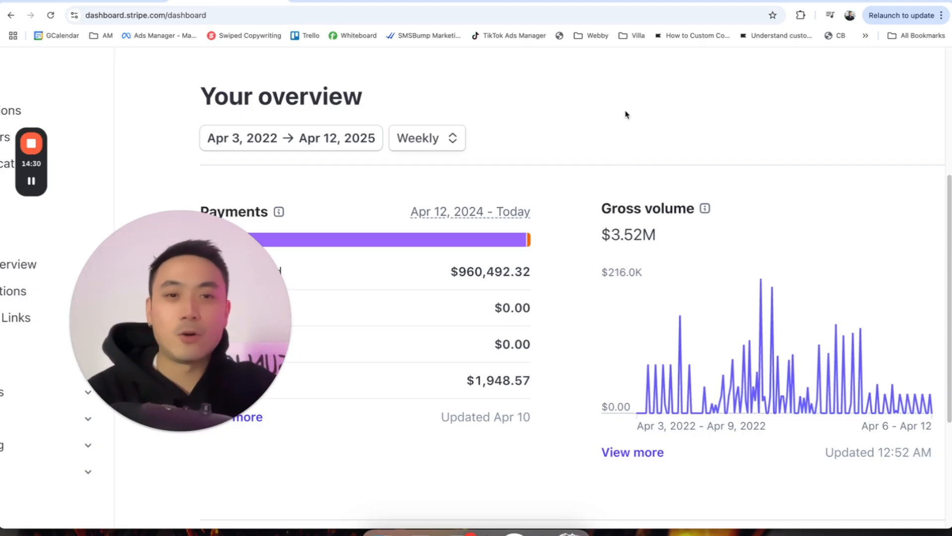